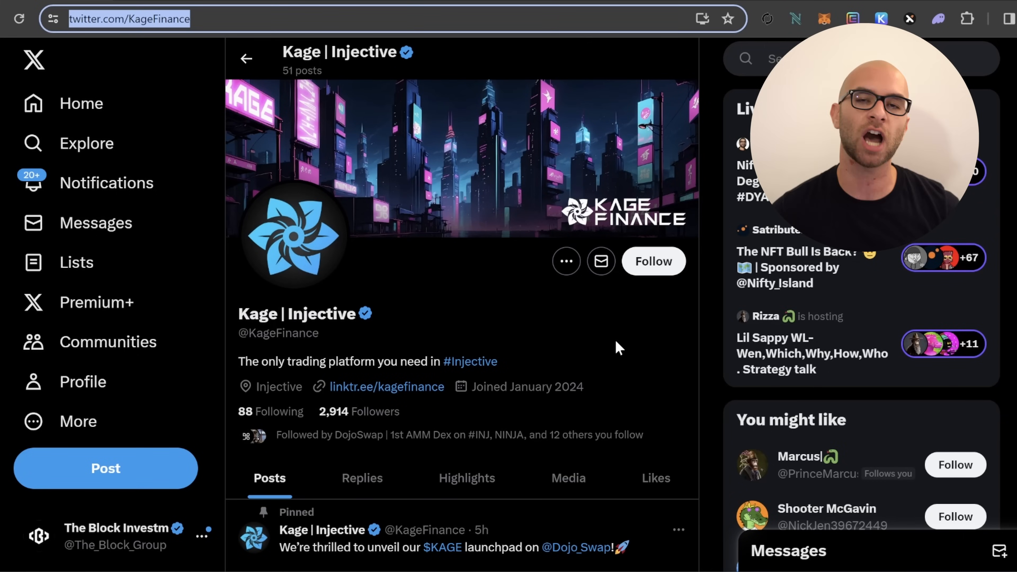
scroll("down", 3)
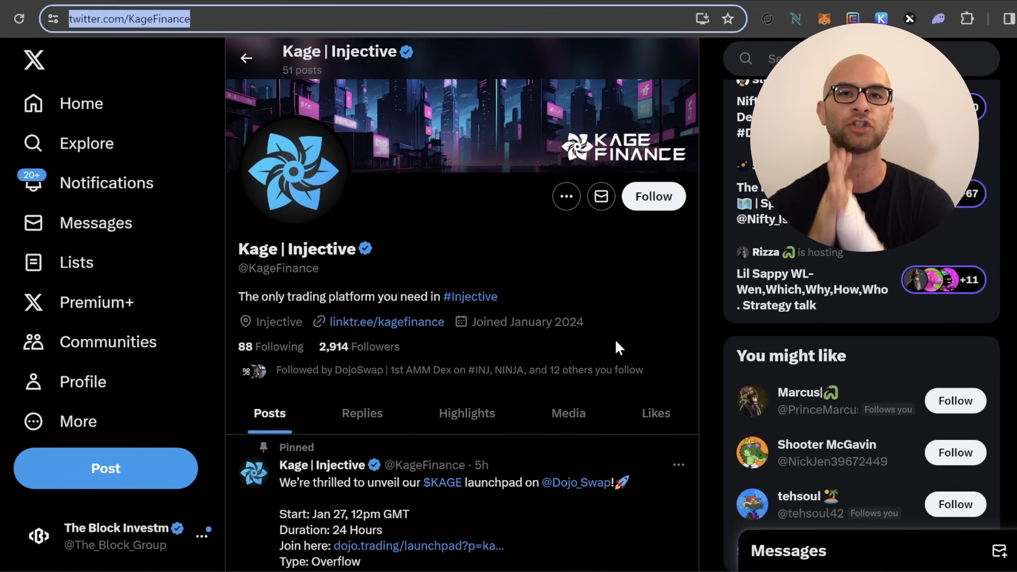
scroll("down", 3)
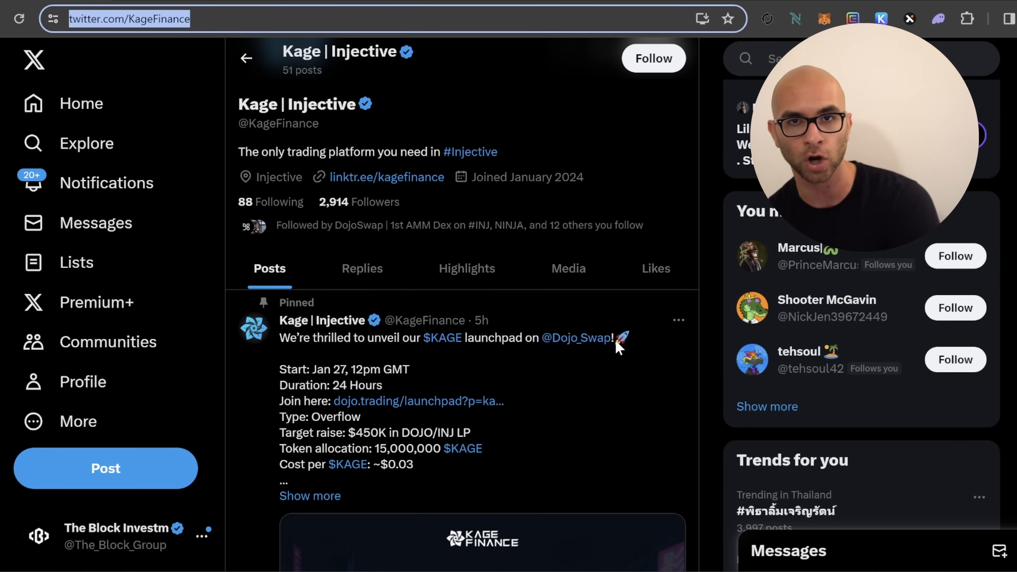
scroll("down", 3)
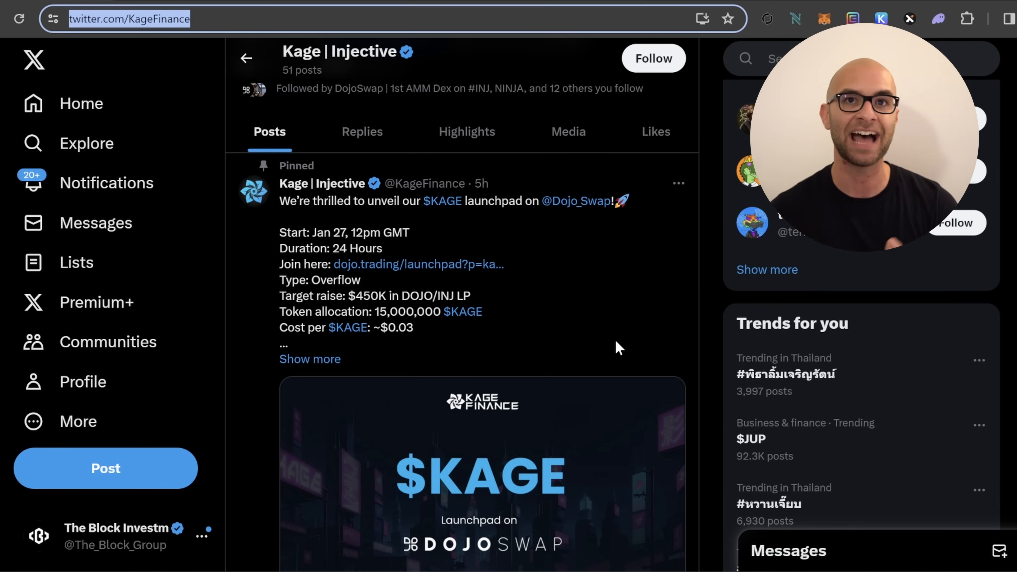
scroll("down", 3)
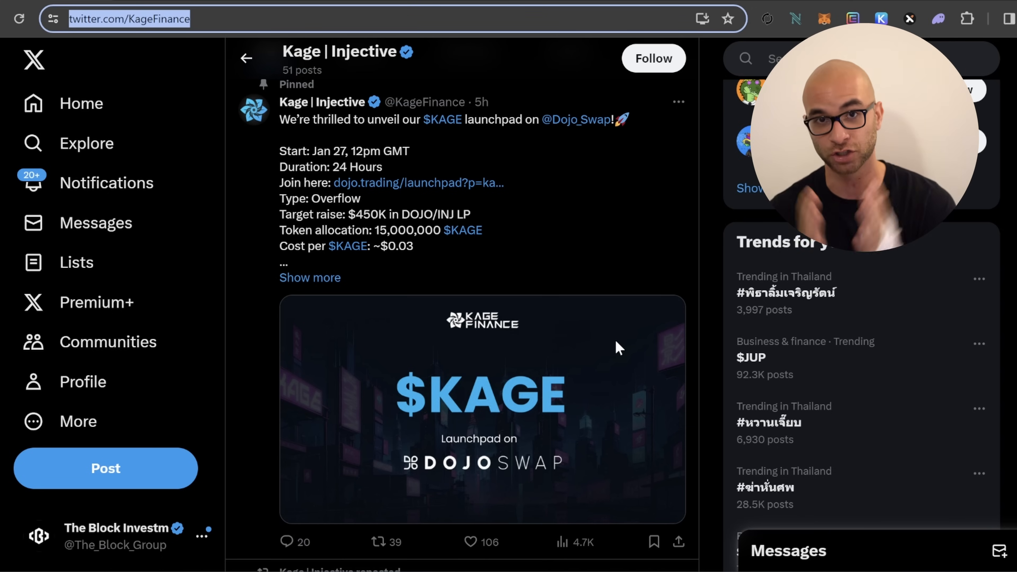
scroll("down", 3)
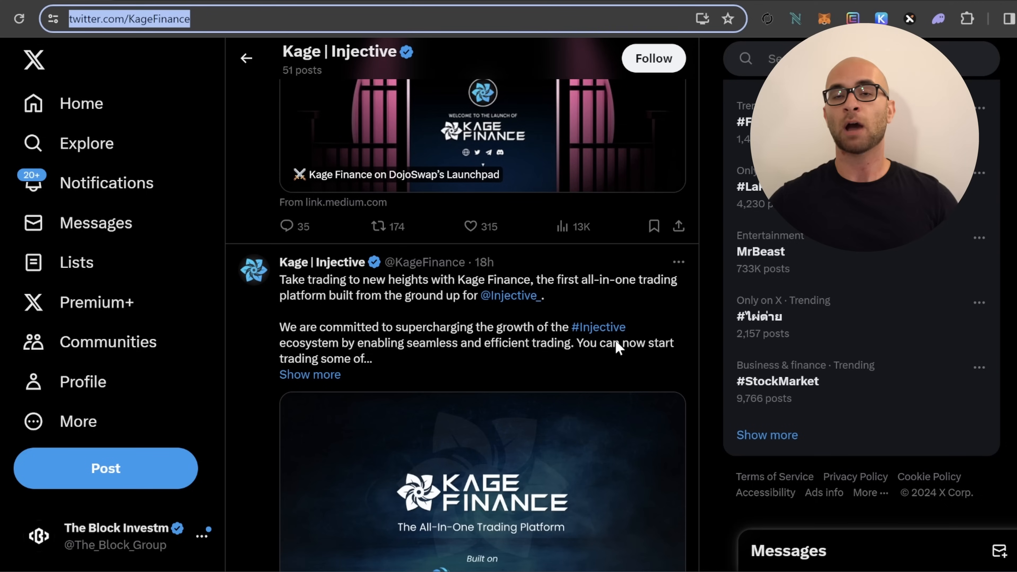
scroll("down", 3)
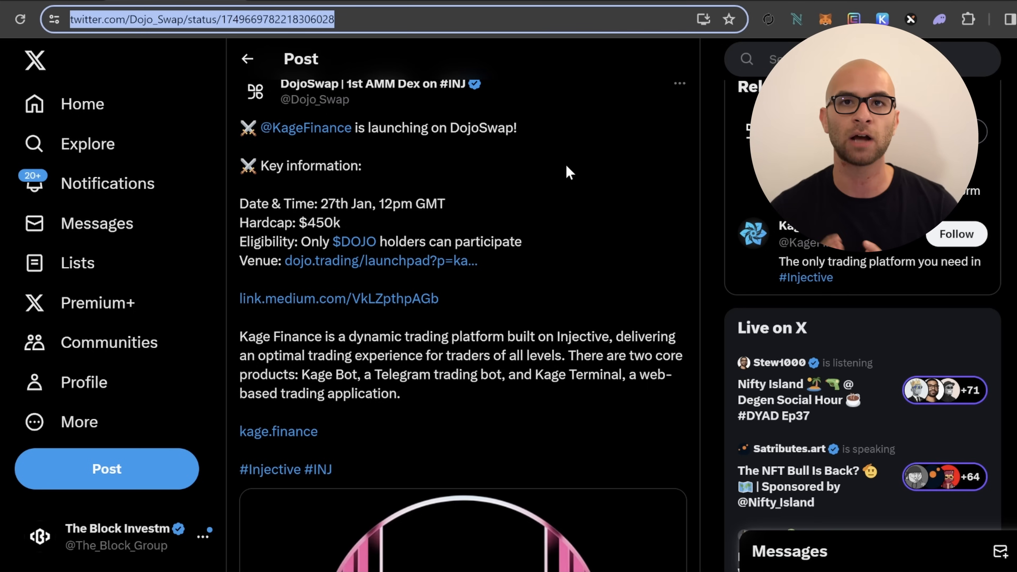
left_click(278, 431)
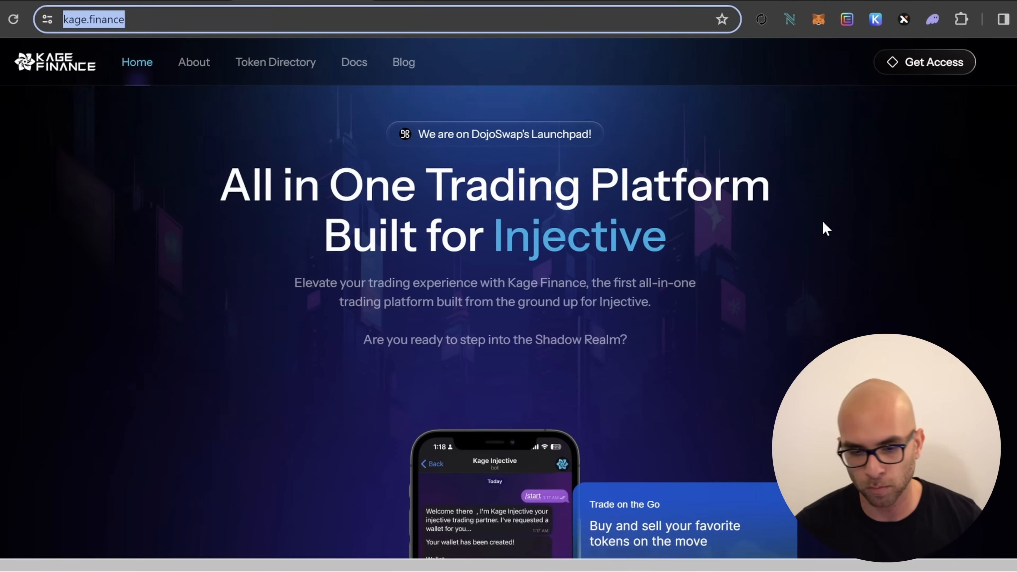
scroll("down", 3)
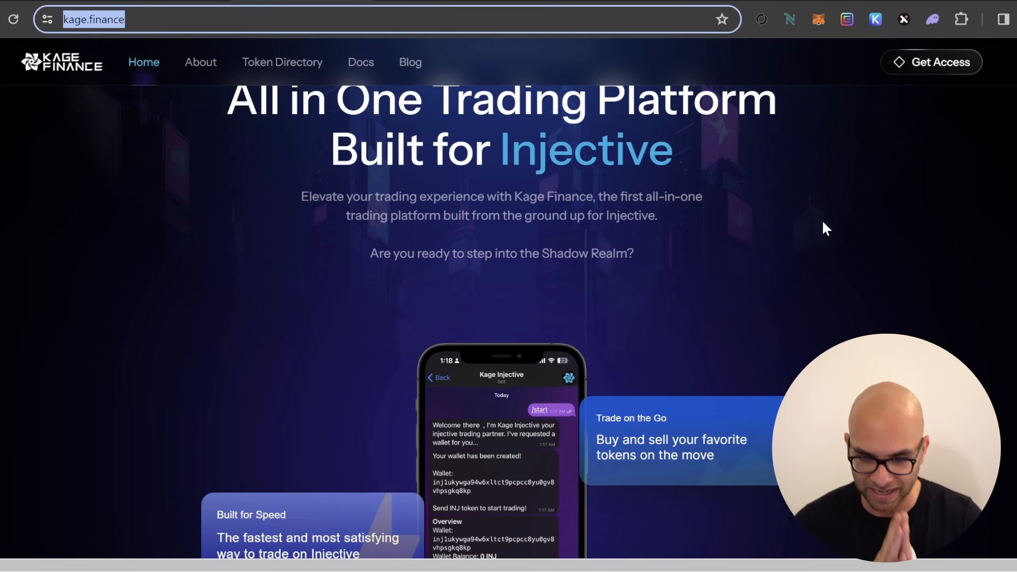
scroll("down", 3)
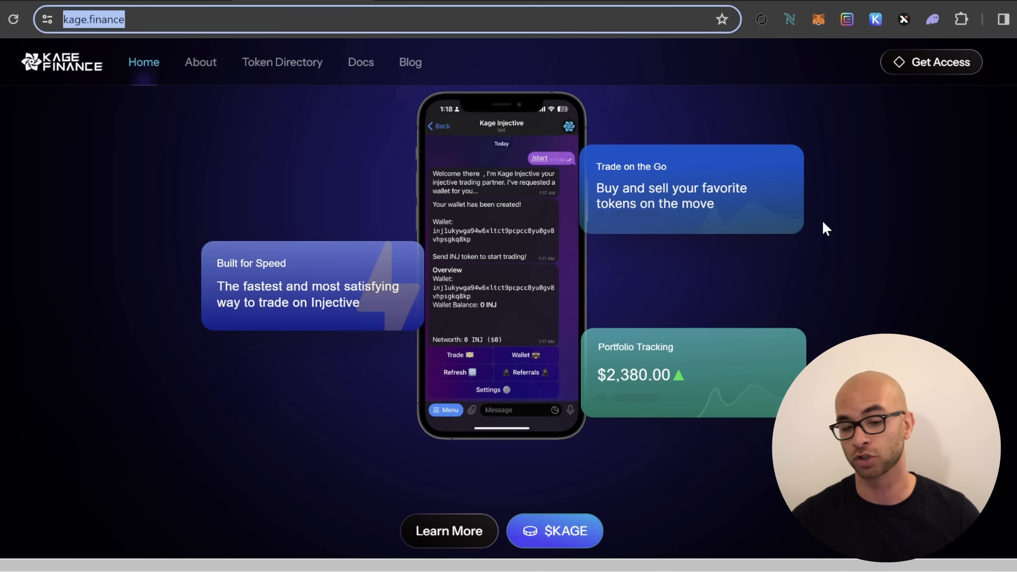
scroll("down", 3)
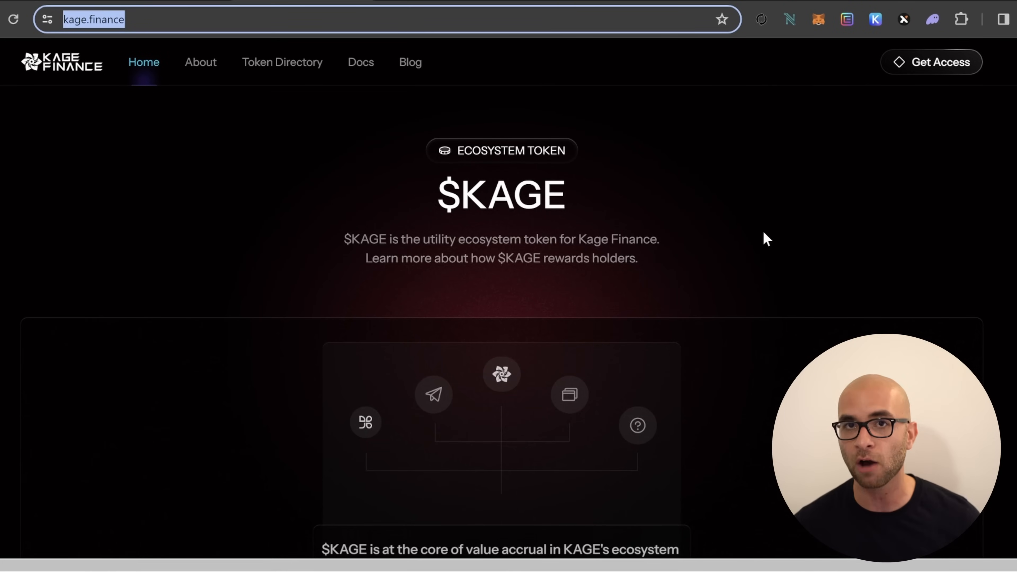
scroll("down", 3)
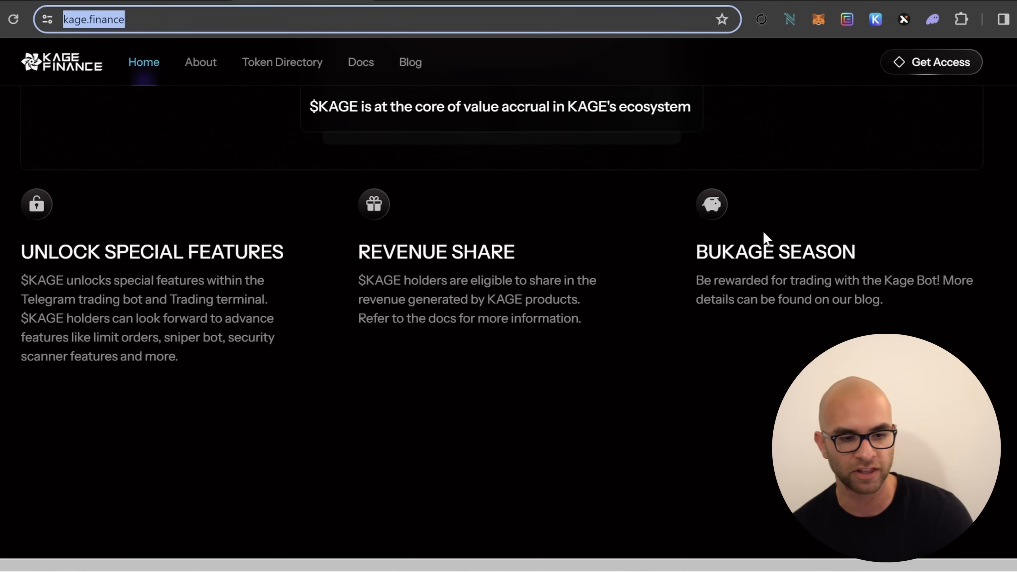
scroll("down", 3)
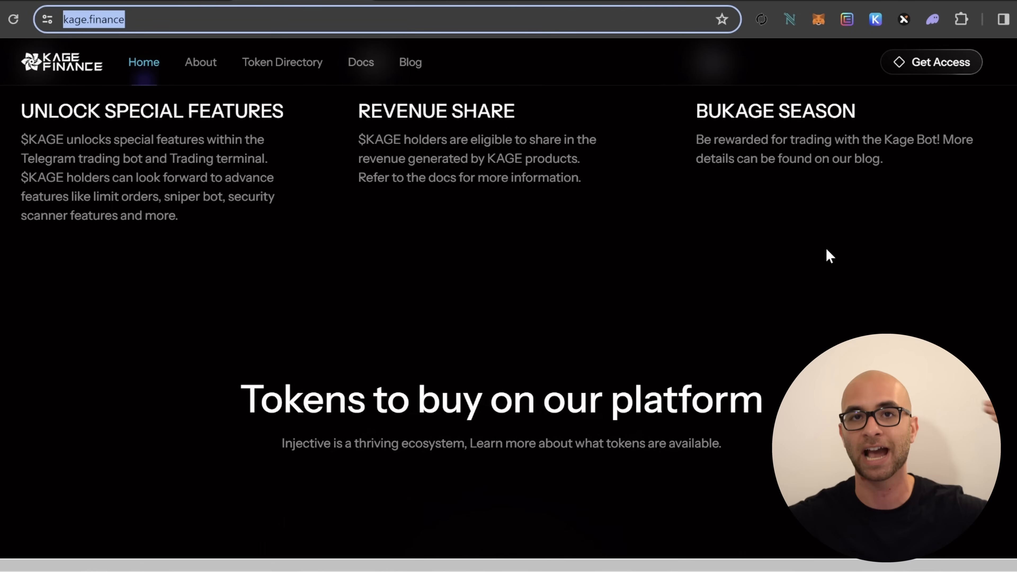
scroll("down", 3)
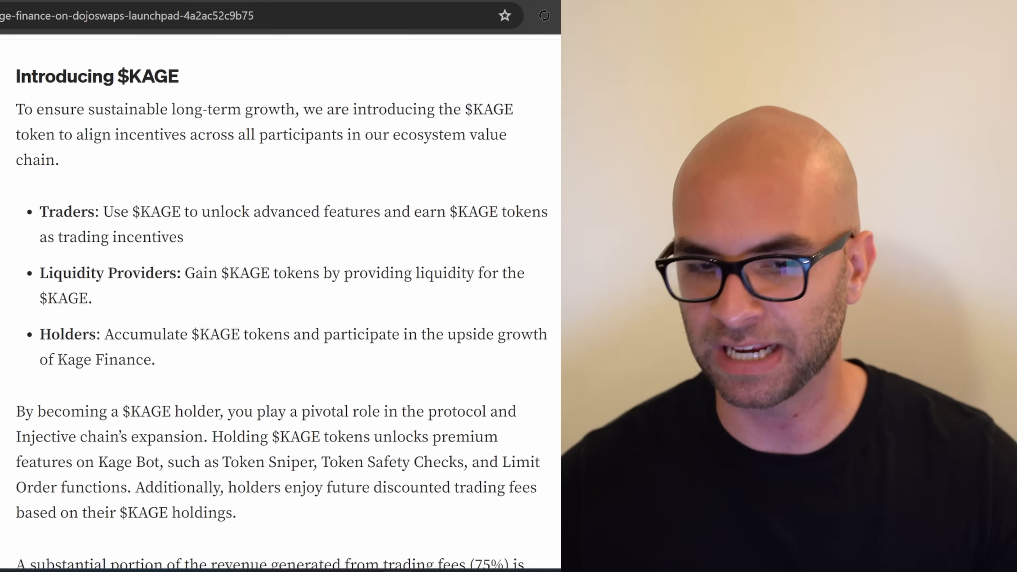
scroll("down", 3)
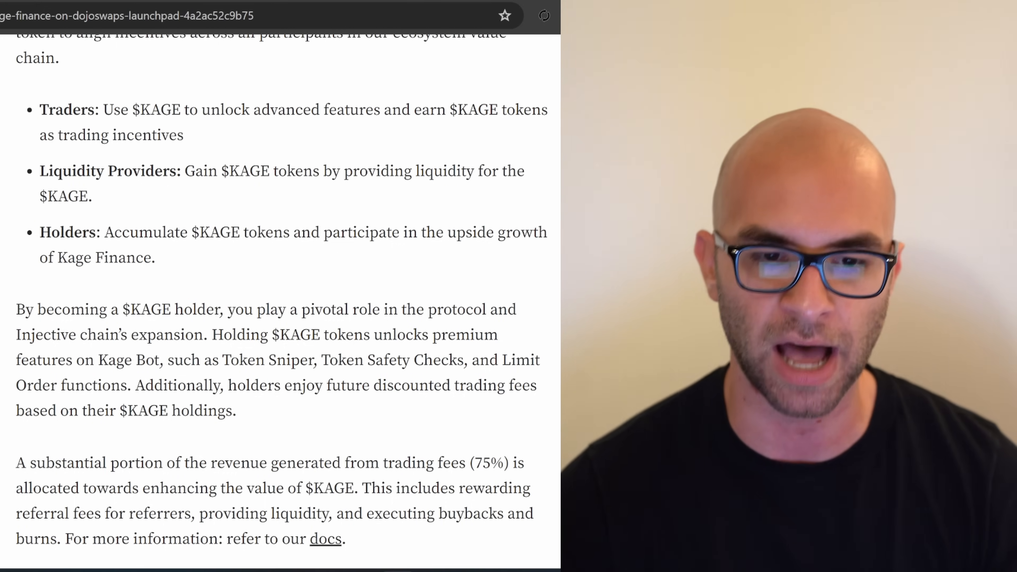
scroll("down", 3)
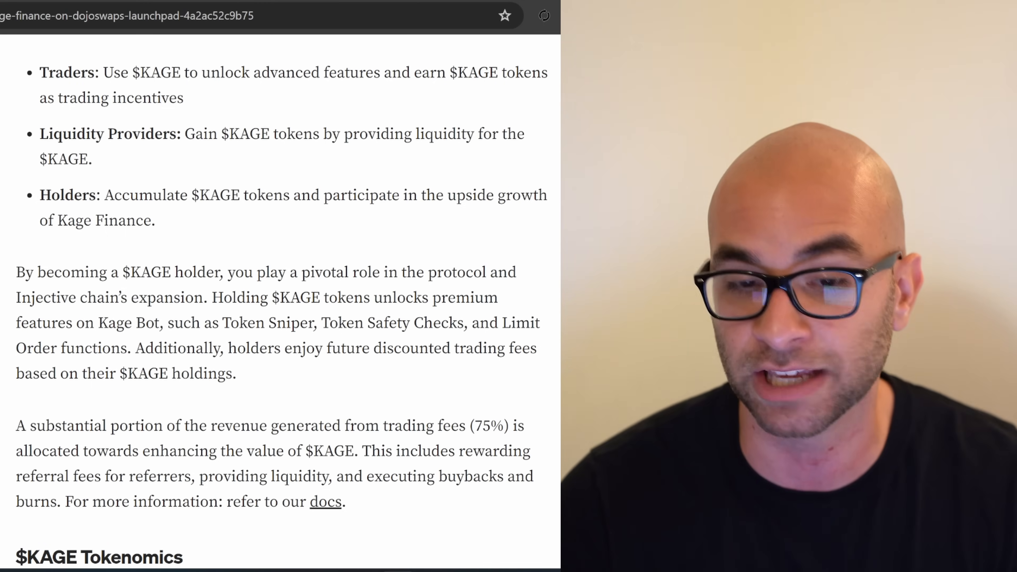
scroll("down", 3)
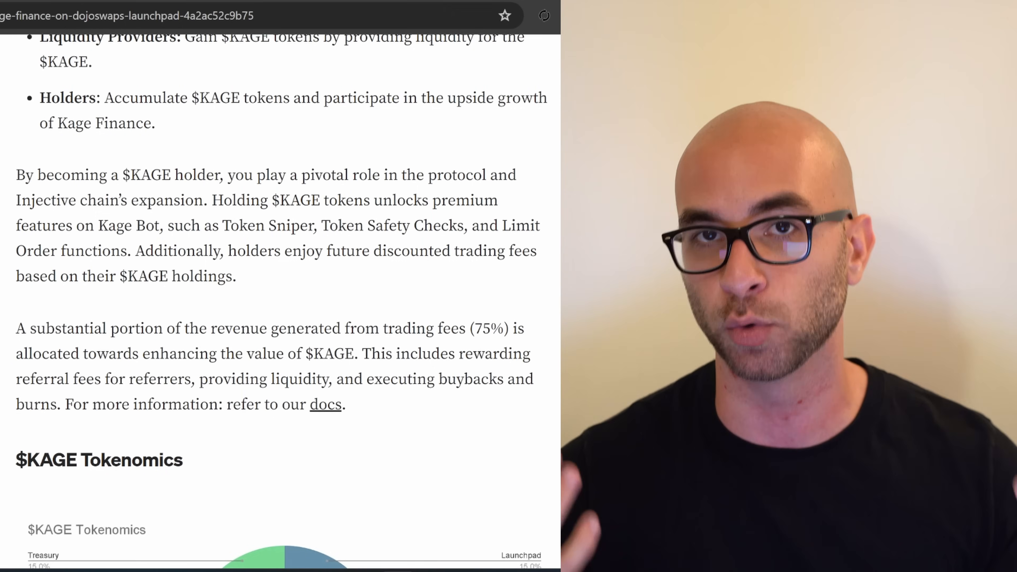
scroll("down", 3)
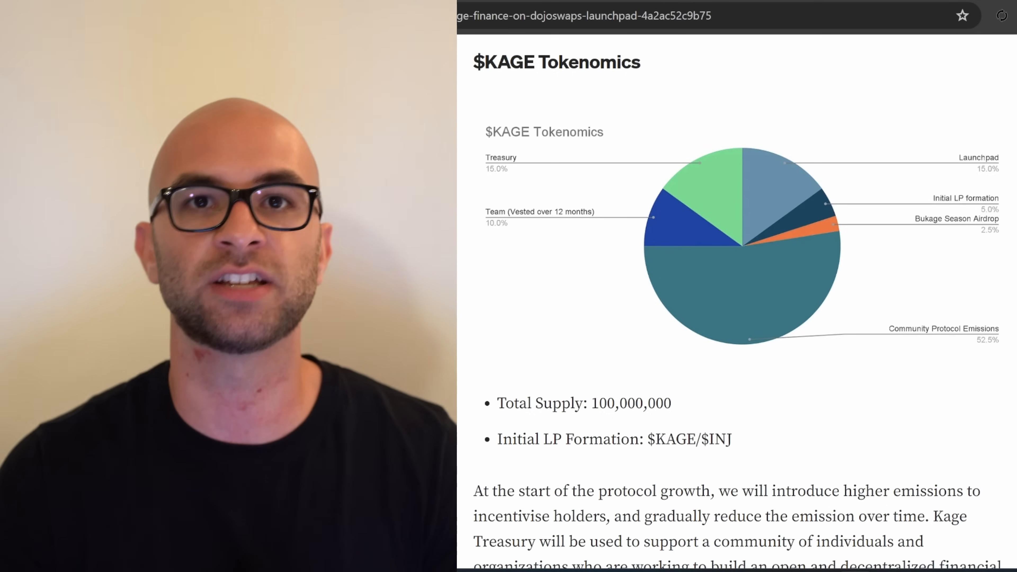
Step: Scroll the DojoSwap launchpad article down to the $KAGE Token Launchpad Details list
scroll("down", 3)
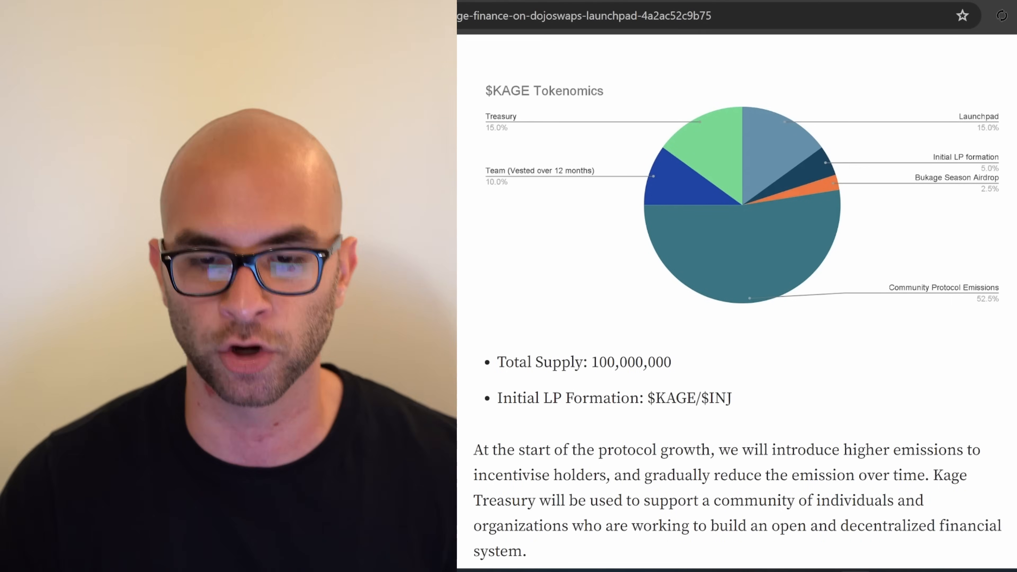
scroll("down", 3)
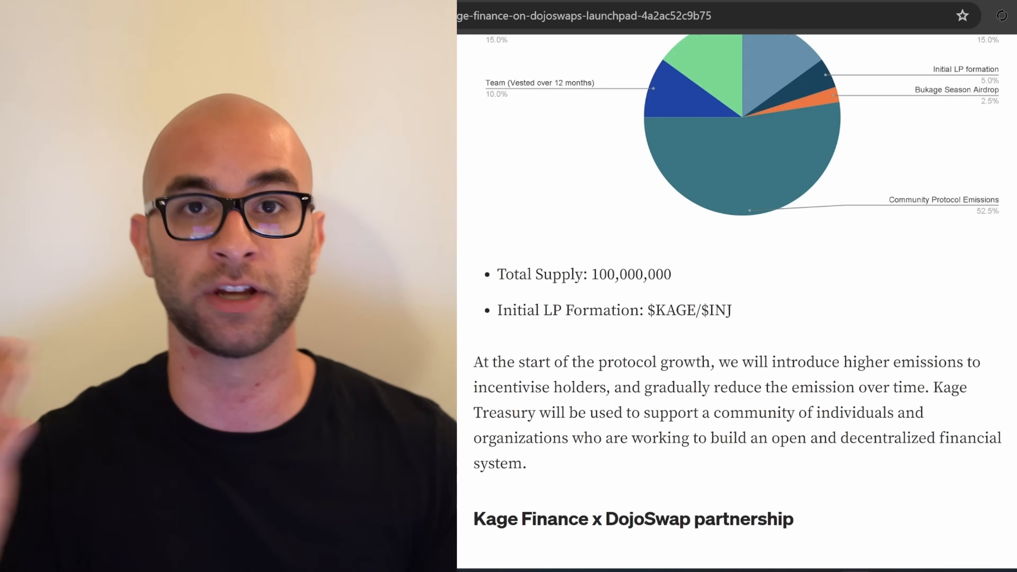
scroll("down", 3)
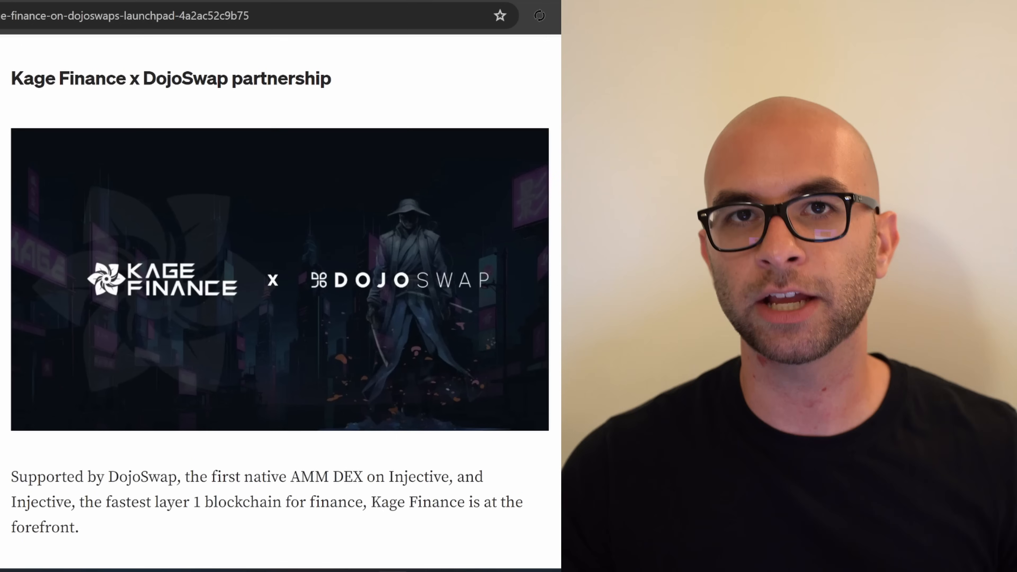
scroll("down", 3)
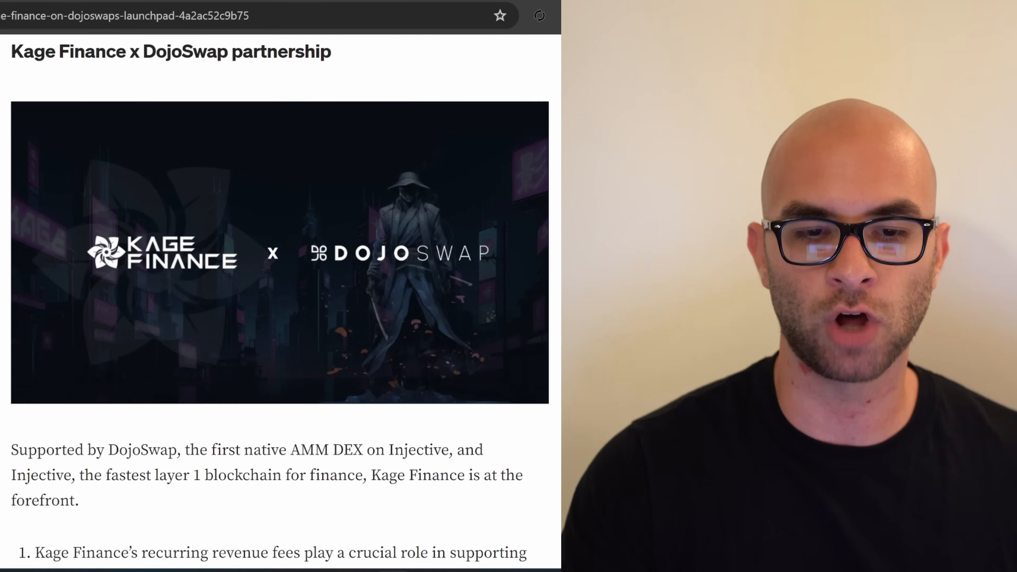
scroll("down", 3)
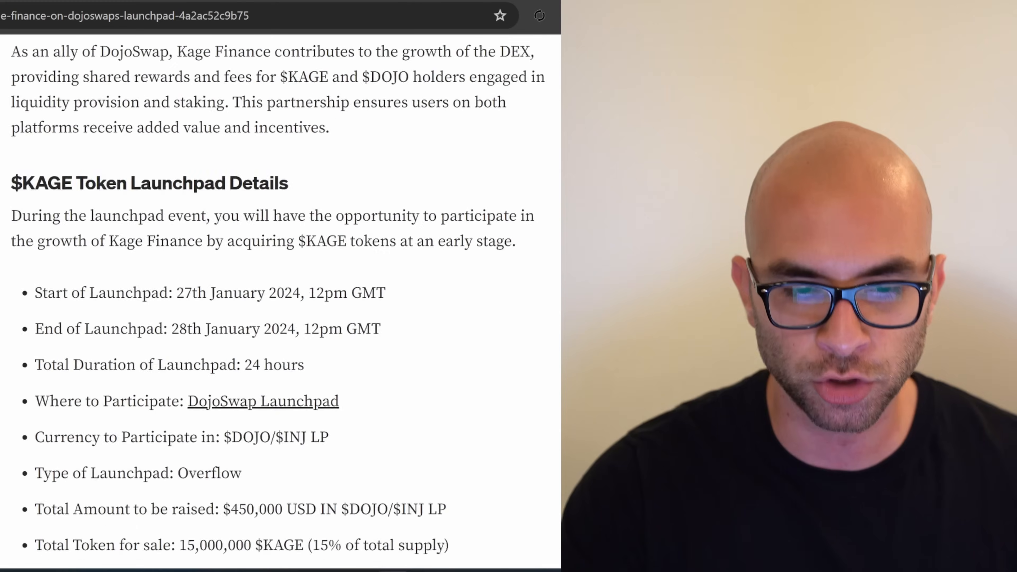
scroll("down", 3)
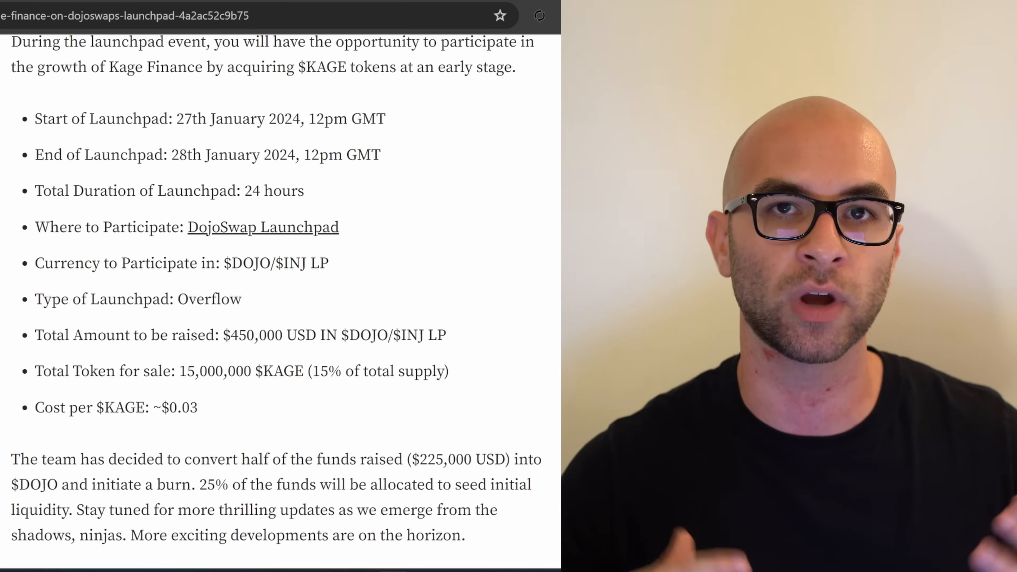
scroll("up", 3)
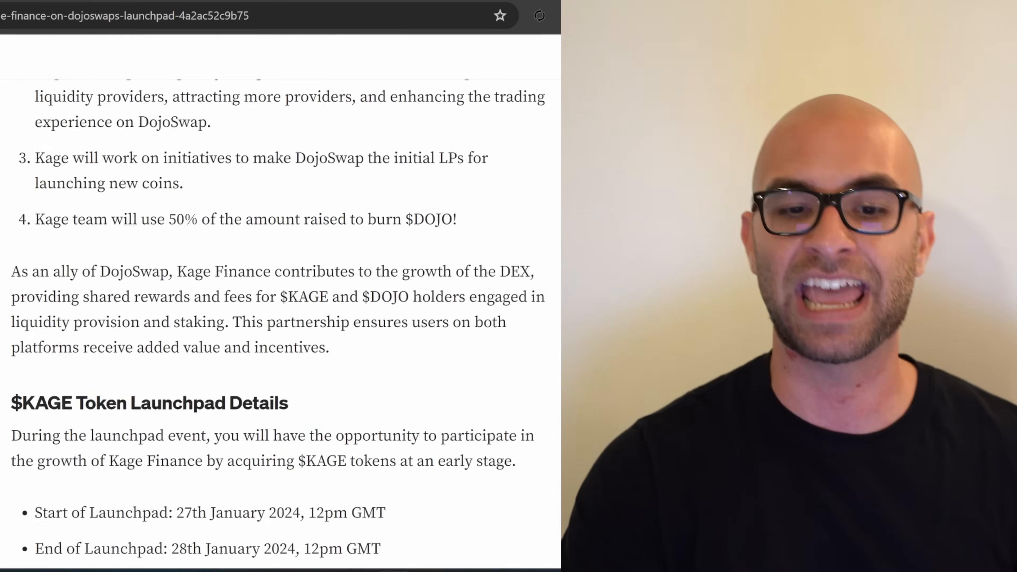
Step: Read through the sale details and continue to the article's closing paragraph
scroll("down", 3)
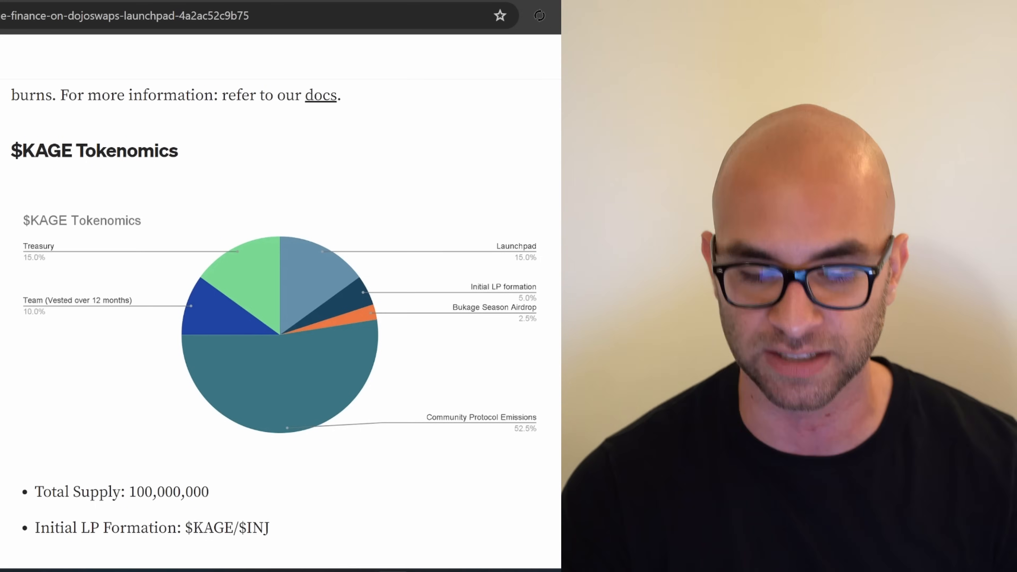
scroll("up", 3)
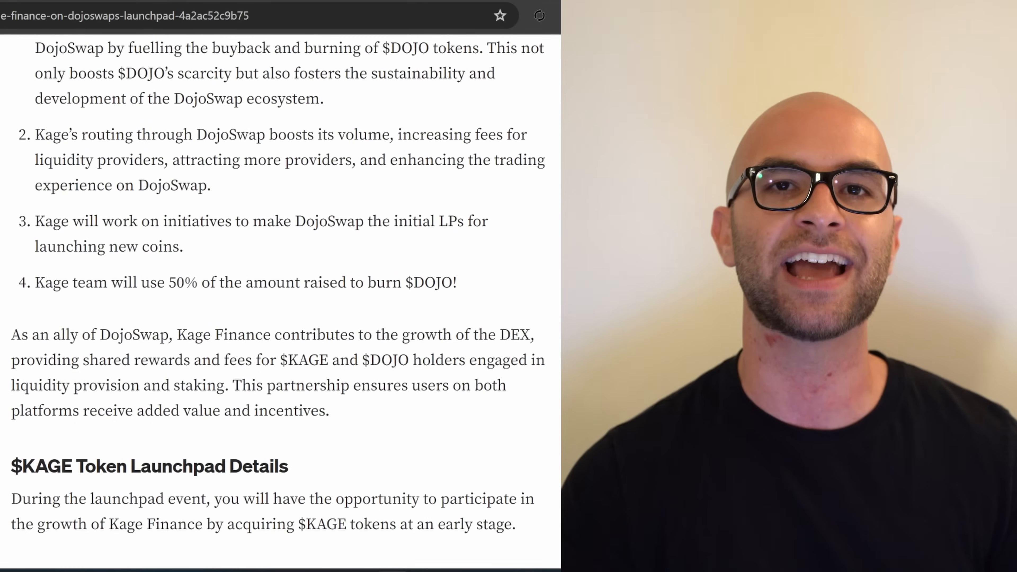
scroll("down", 3)
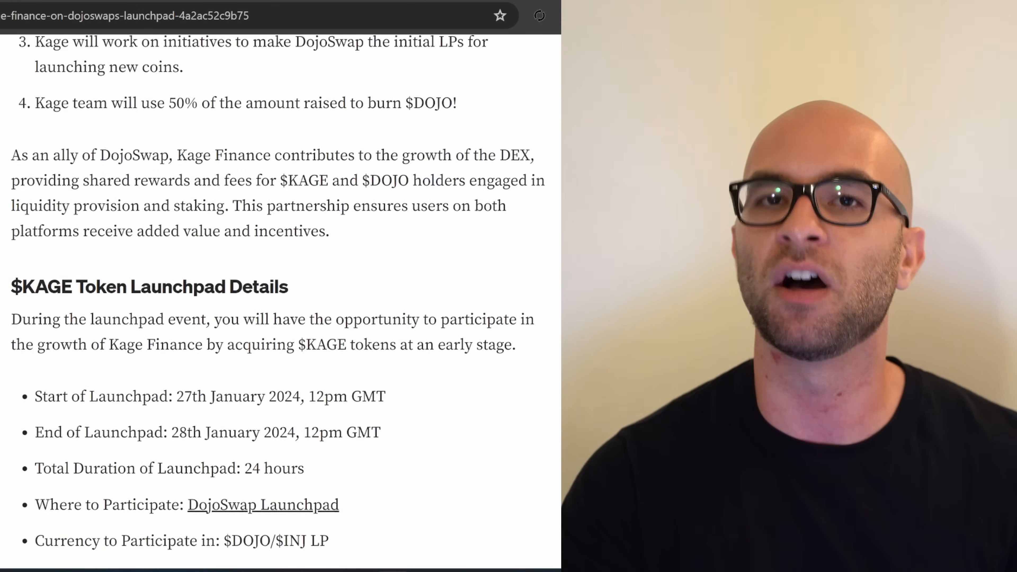
scroll("down", 3)
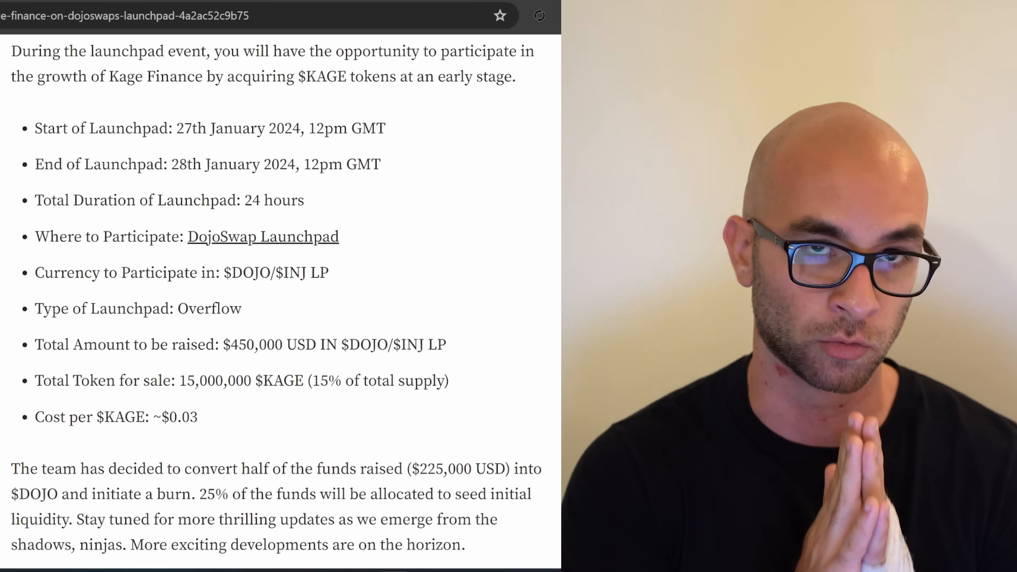
scroll("up", 3)
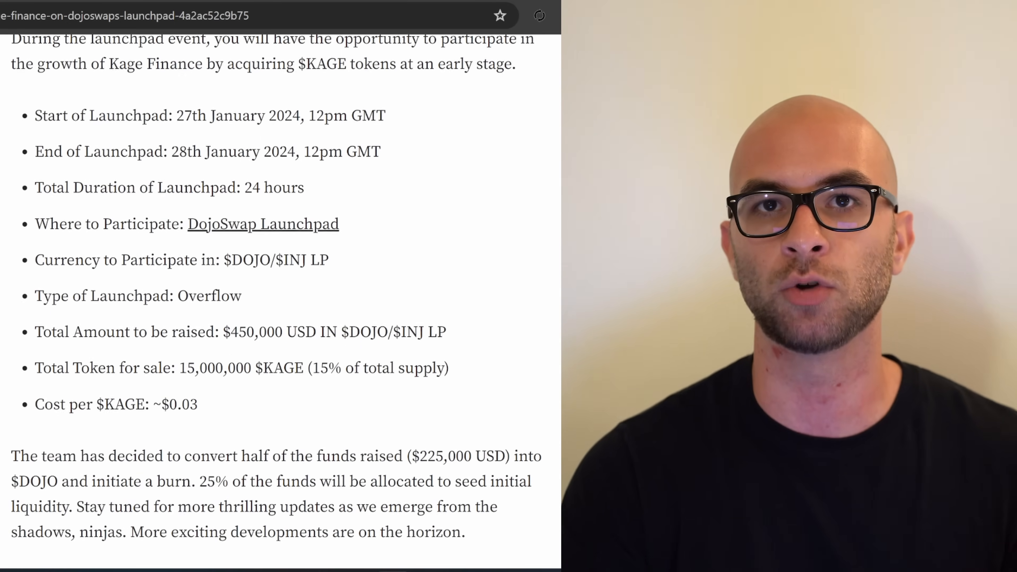
scroll("down", 3)
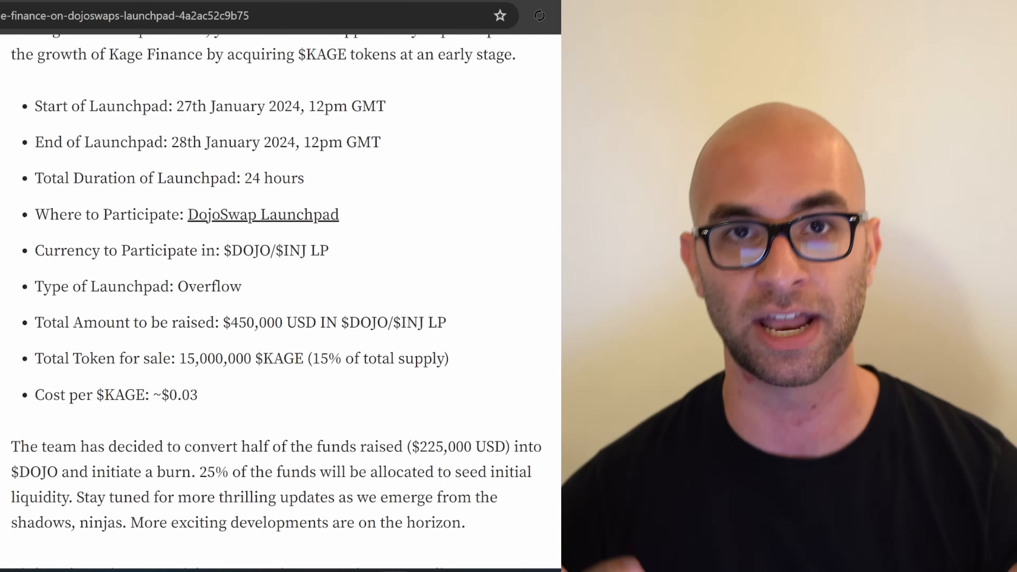
scroll("down", 3)
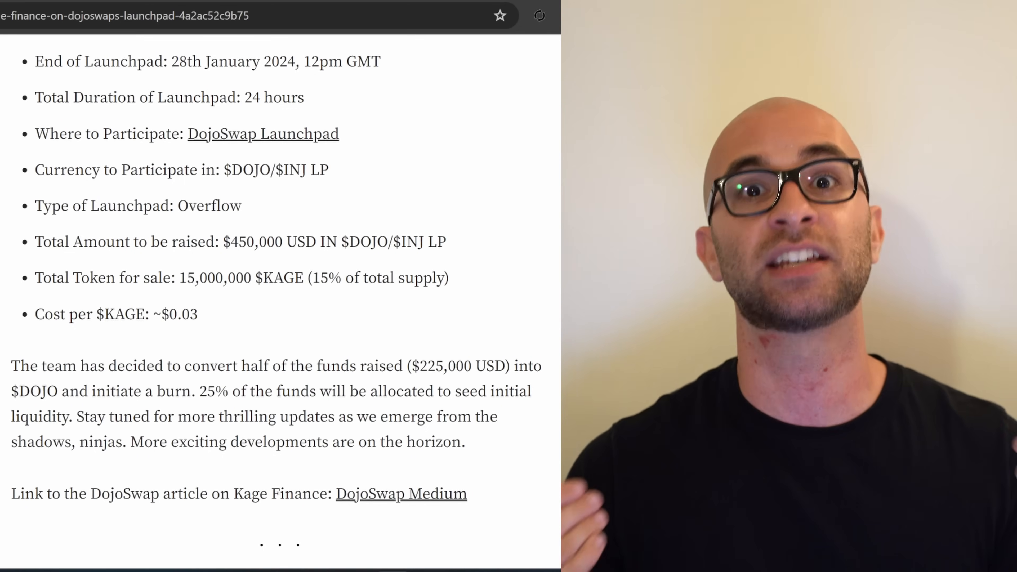
scroll("up", 3)
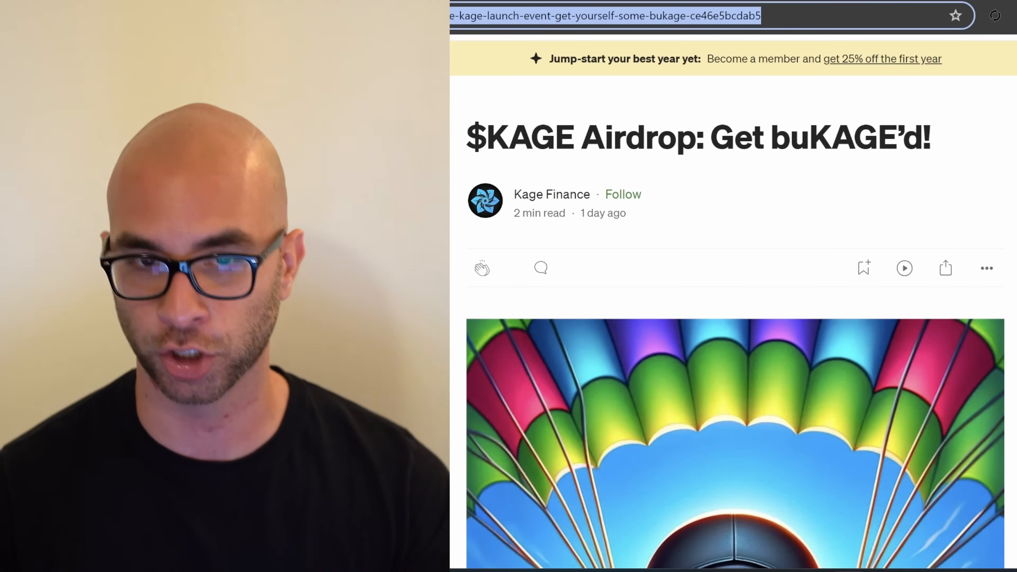
Step: Scroll the $KAGE Airdrop: Get buKAGE'd! article past the header image to its pre-launch intro
scroll("down", 3)
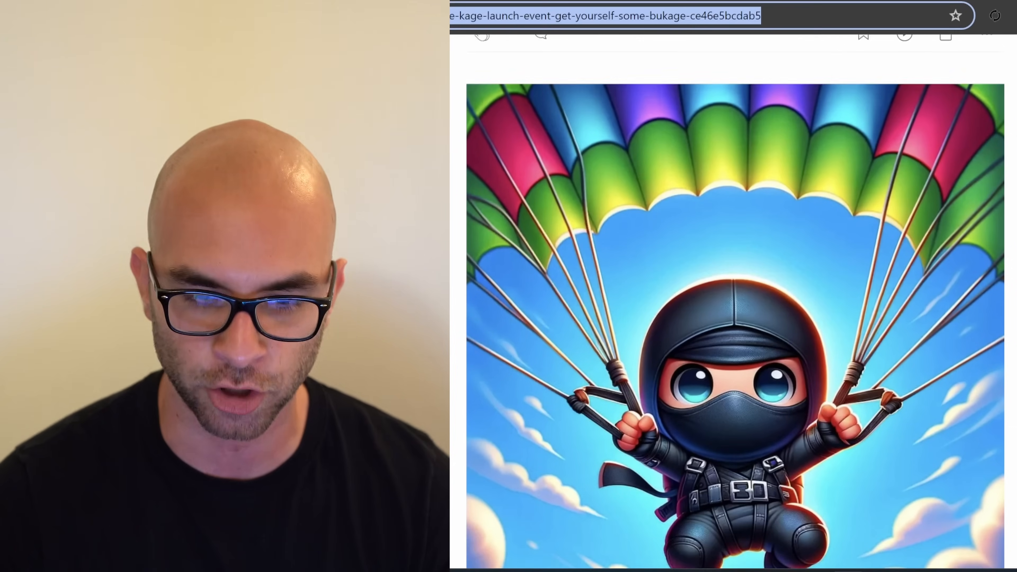
scroll("down", 3)
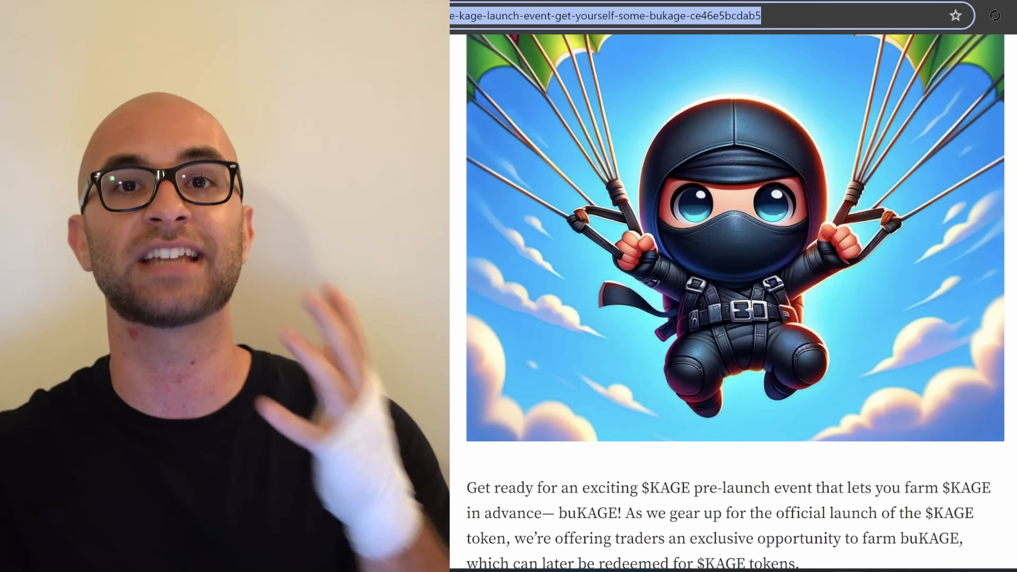
scroll("down", 3)
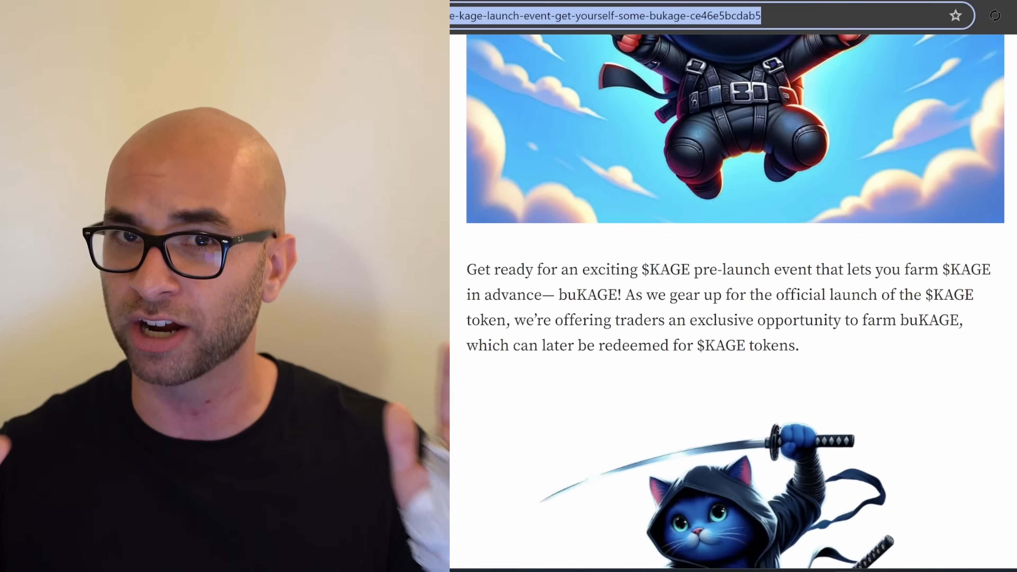
scroll("down", 3)
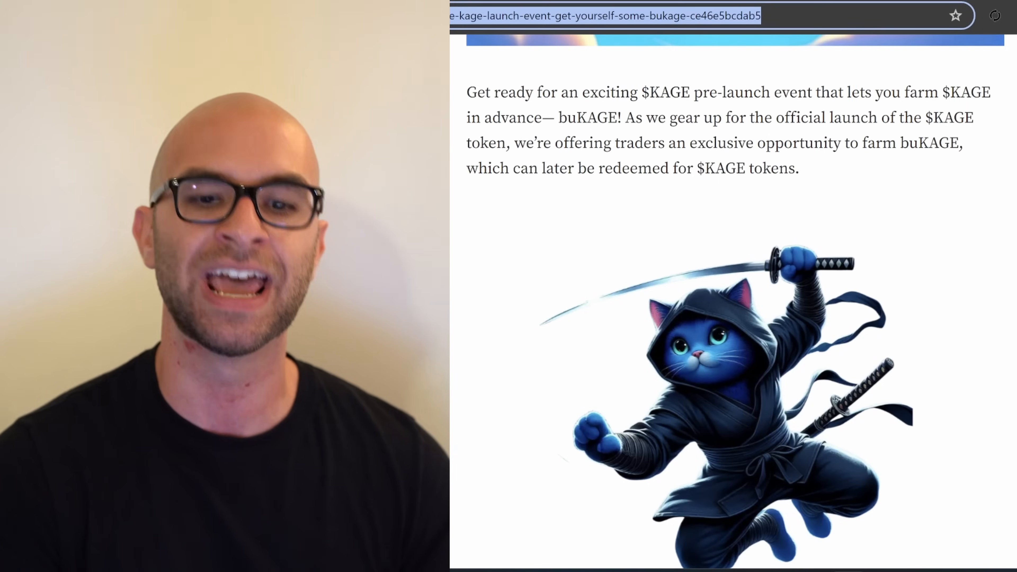
scroll("up", 3)
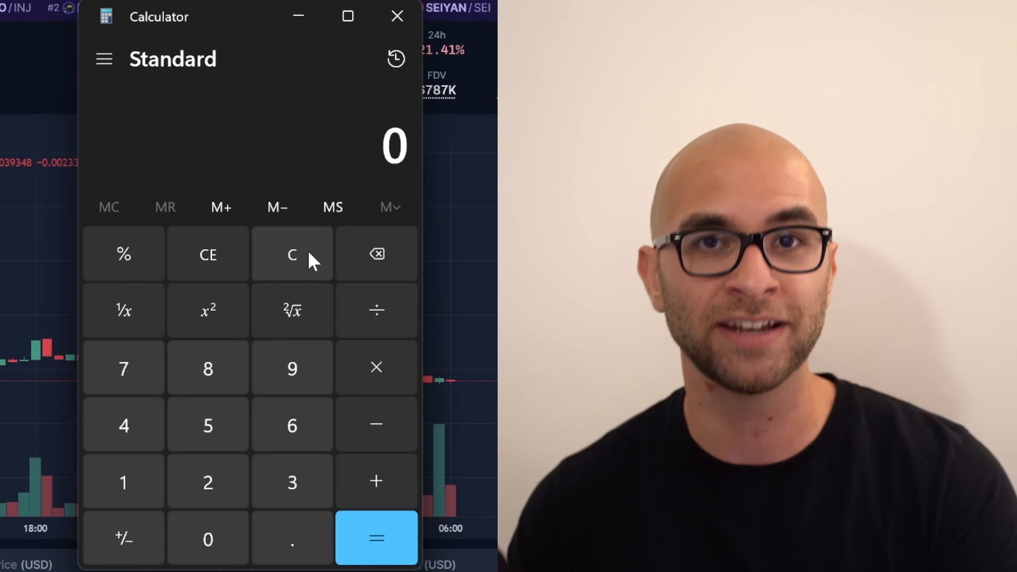
mouse_move(208, 482)
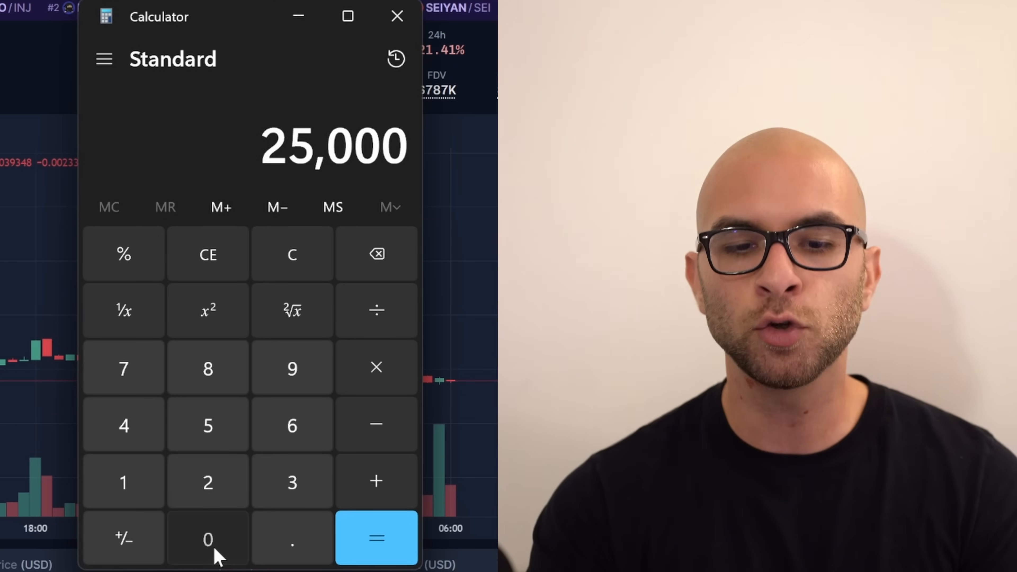
Step: Compute 2,500,000 ÷ 10 = 250,000 and begin multiplying that result
left_click(207, 539)
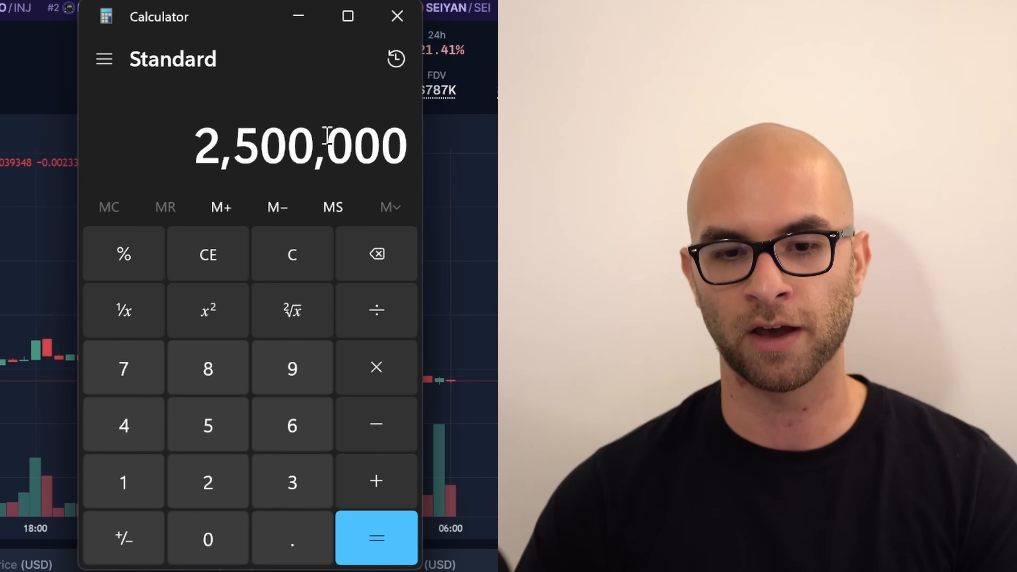
left_click(376, 310)
type("10")
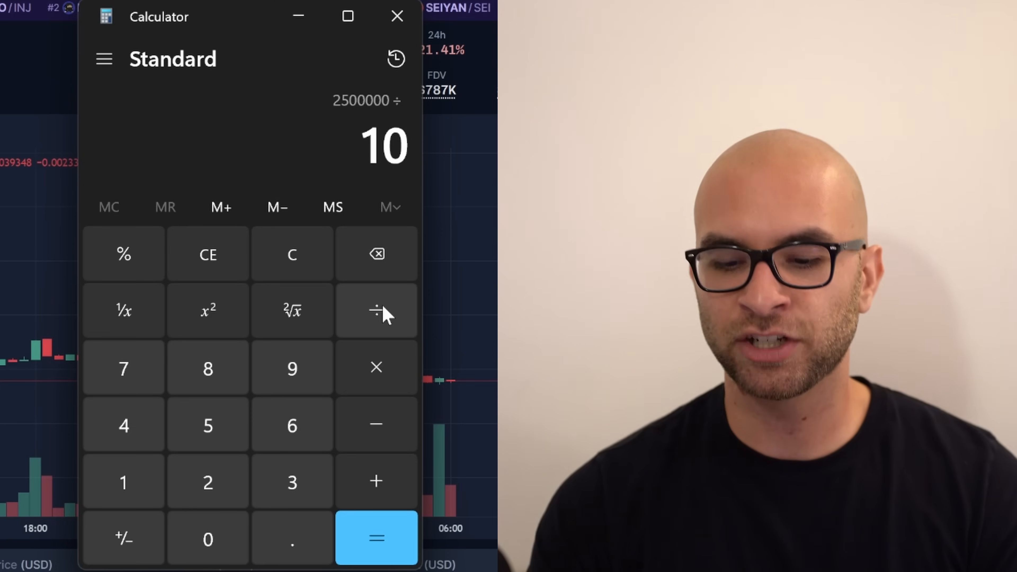
left_click(376, 539)
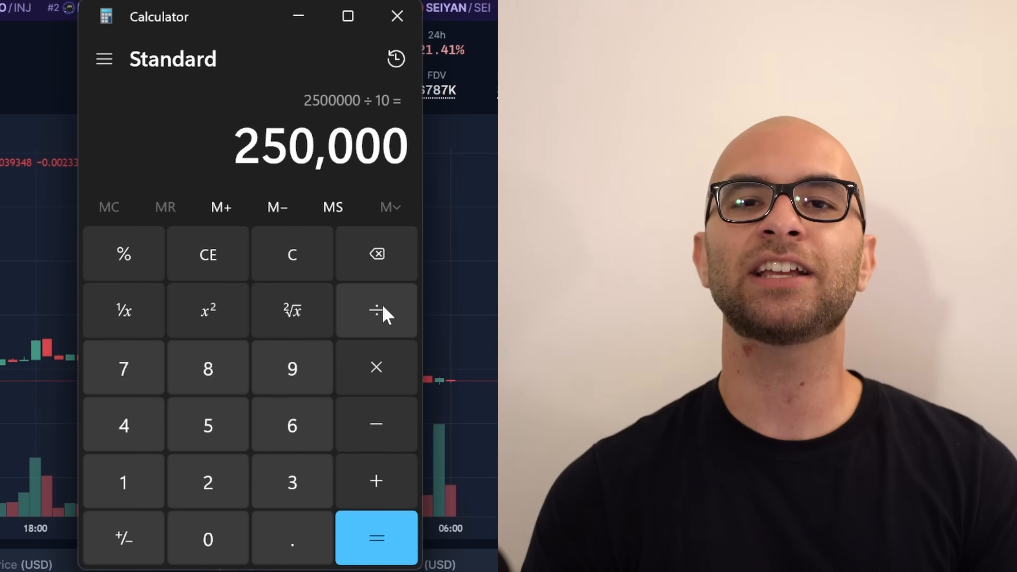
mouse_move(379, 349)
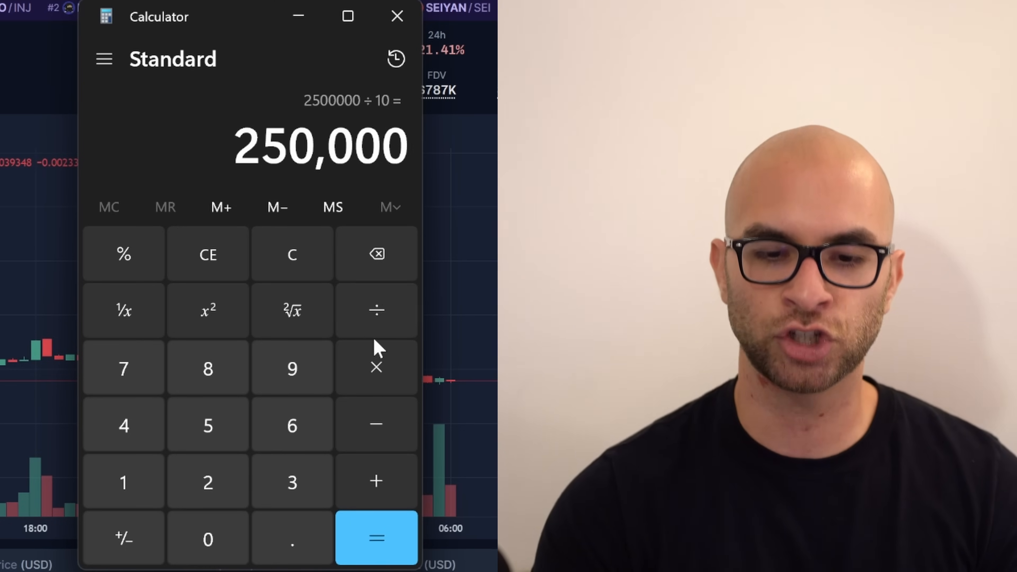
left_click(376, 367)
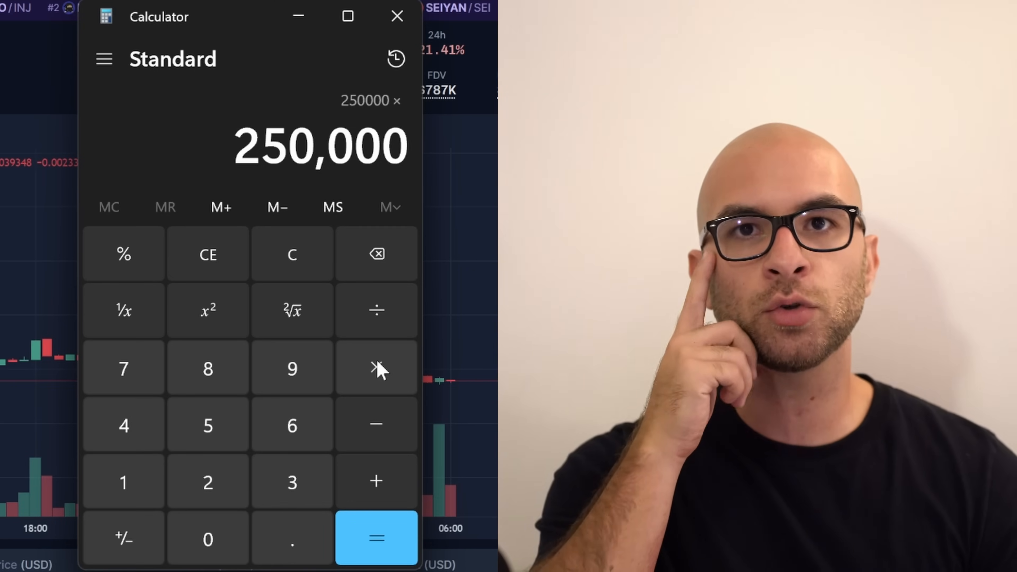
left_click(376, 538)
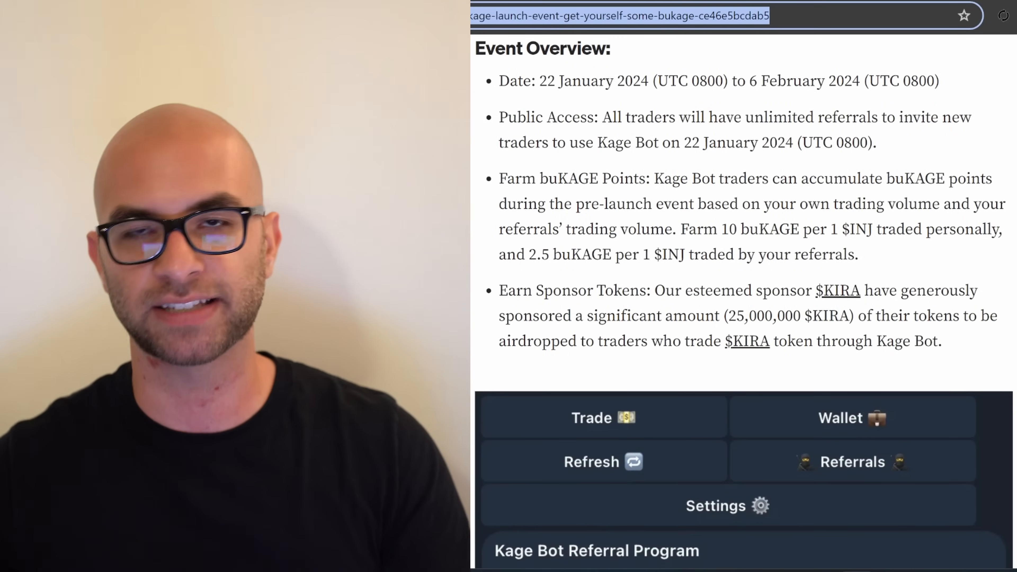
Step: Scroll the airdrop article to the Event Overview, buKAGE farming rates and Kage Bot screenshot
scroll("down", 3)
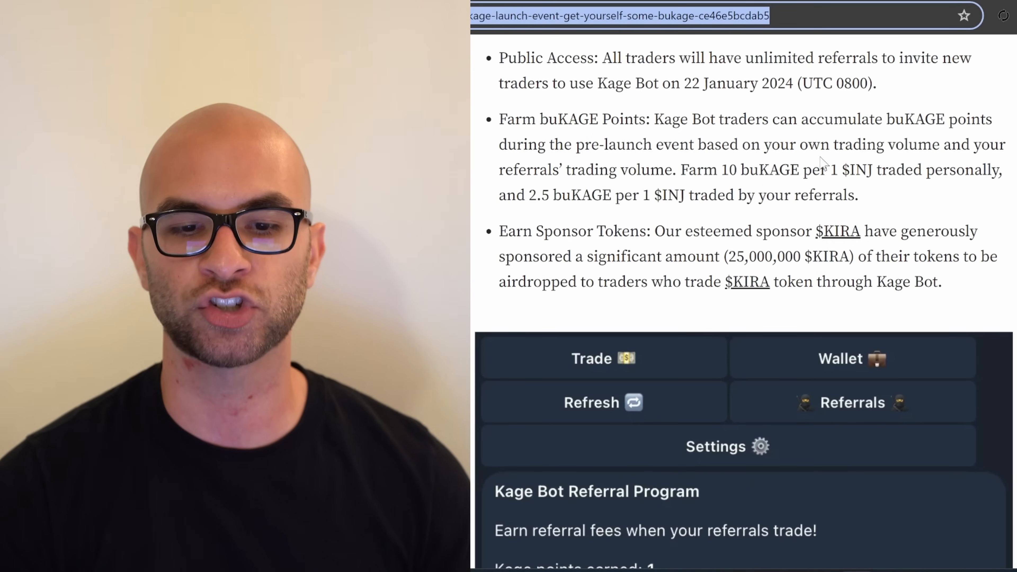
scroll("up", 3)
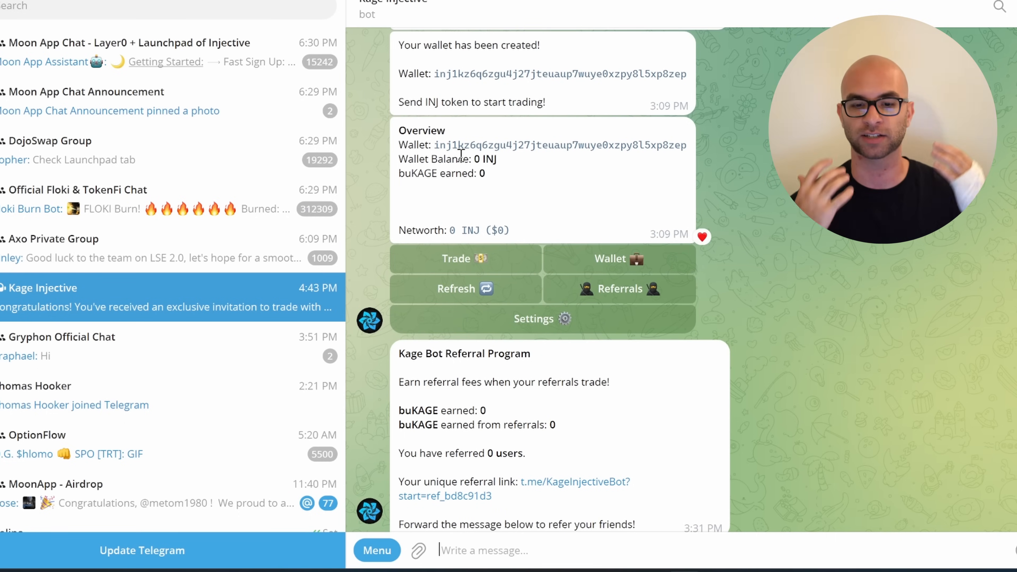
mouse_move(656, 260)
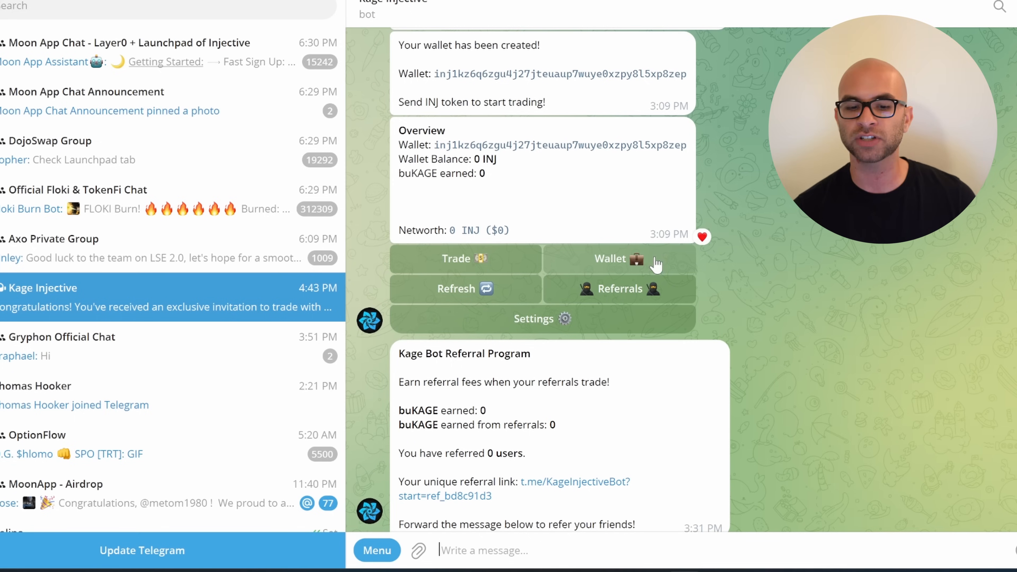
mouse_move(676, 260)
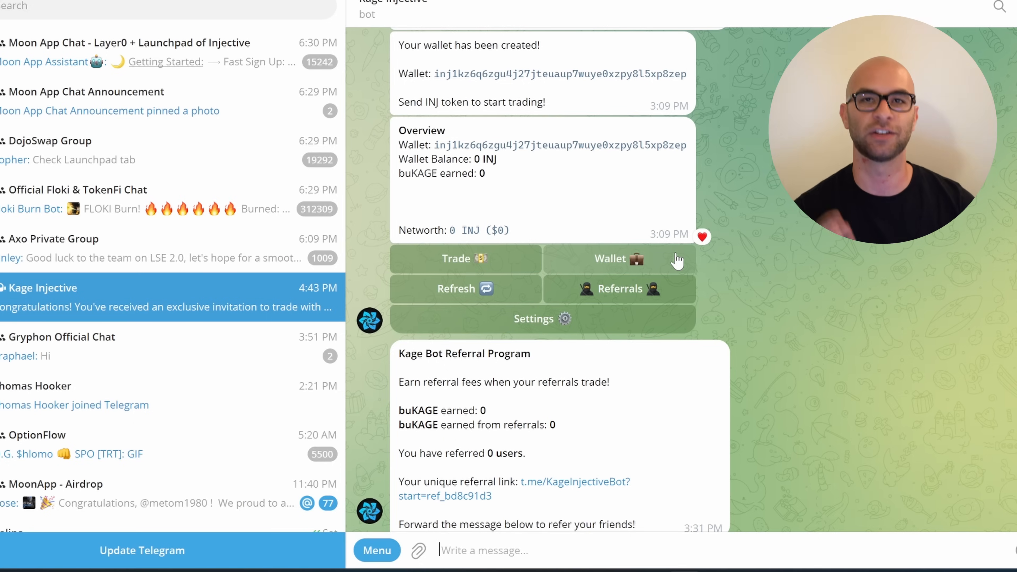
mouse_move(641, 307)
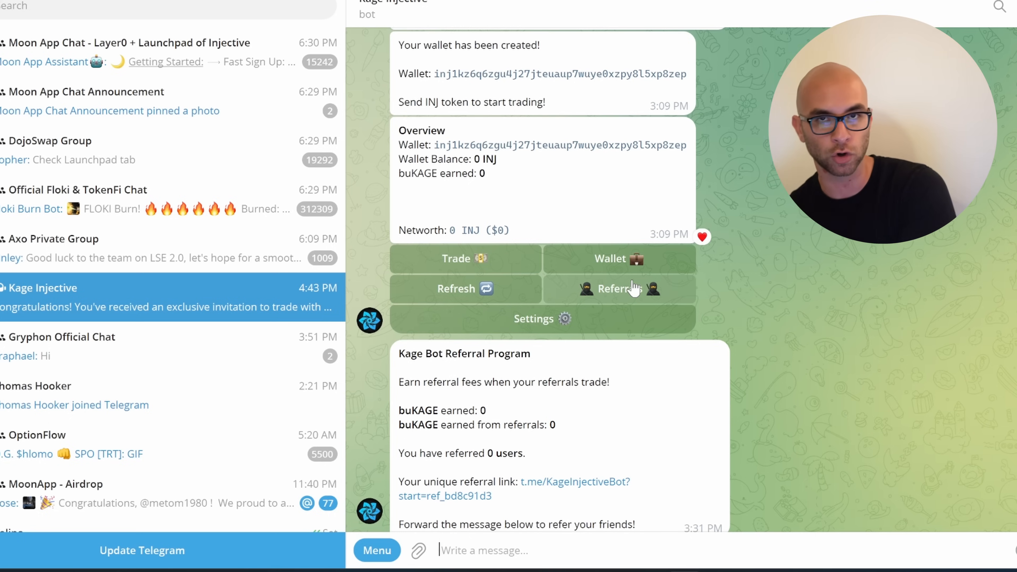
mouse_move(606, 305)
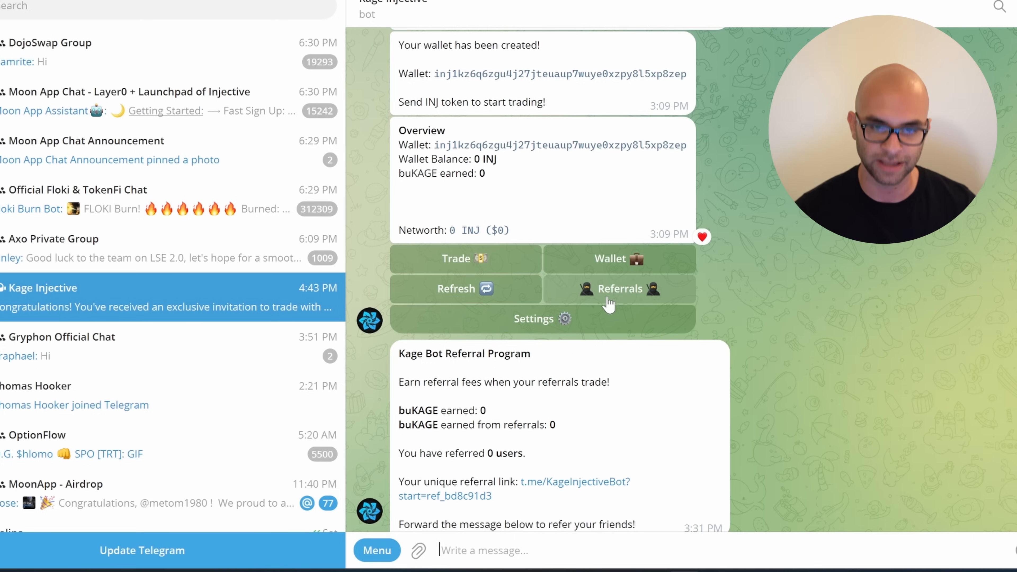
mouse_move(679, 327)
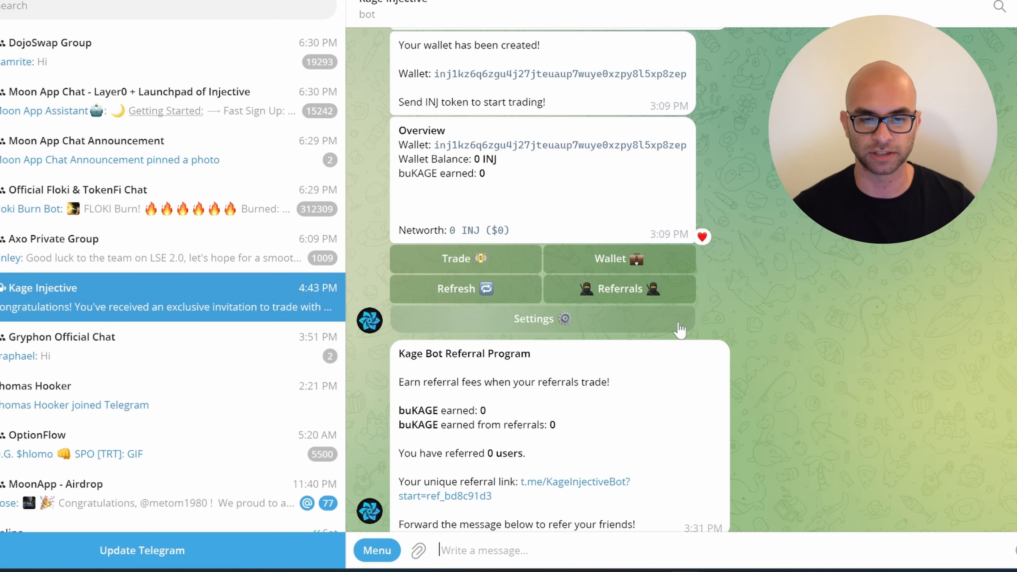
Step: Open the Kage Injective bot's Settings menu from the wallet overview
left_click(534, 319)
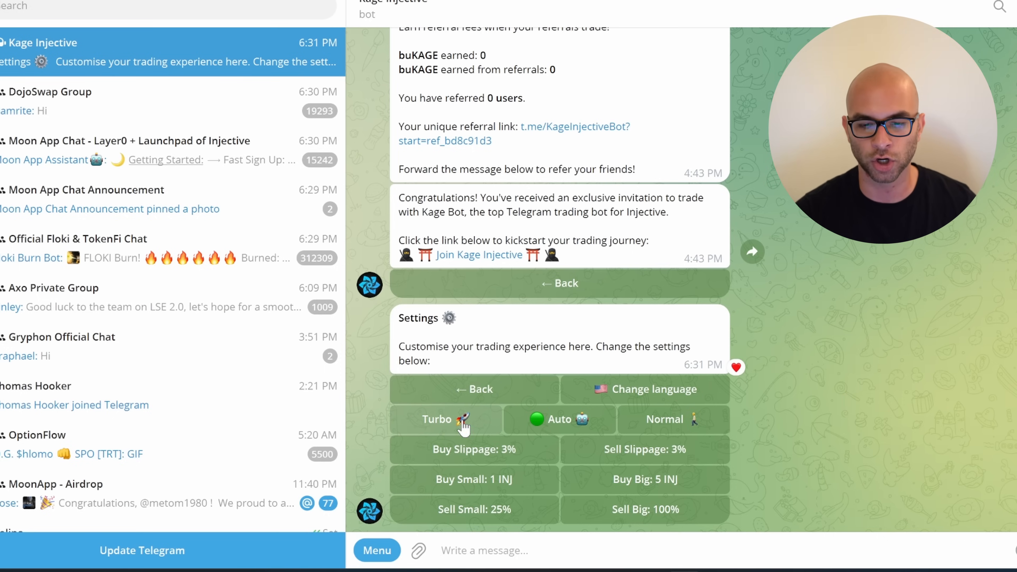
mouse_move(983, 328)
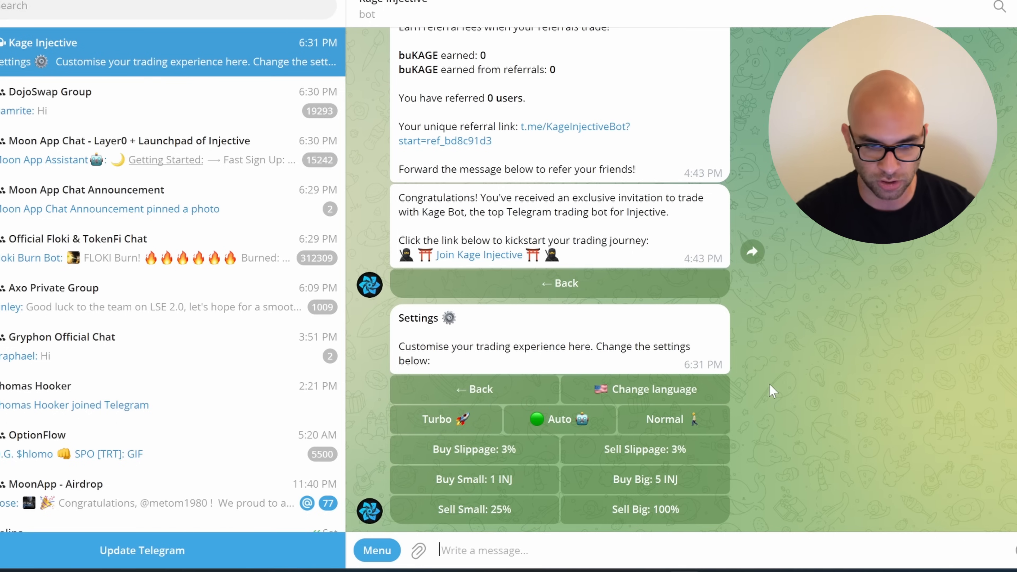
mouse_move(650, 487)
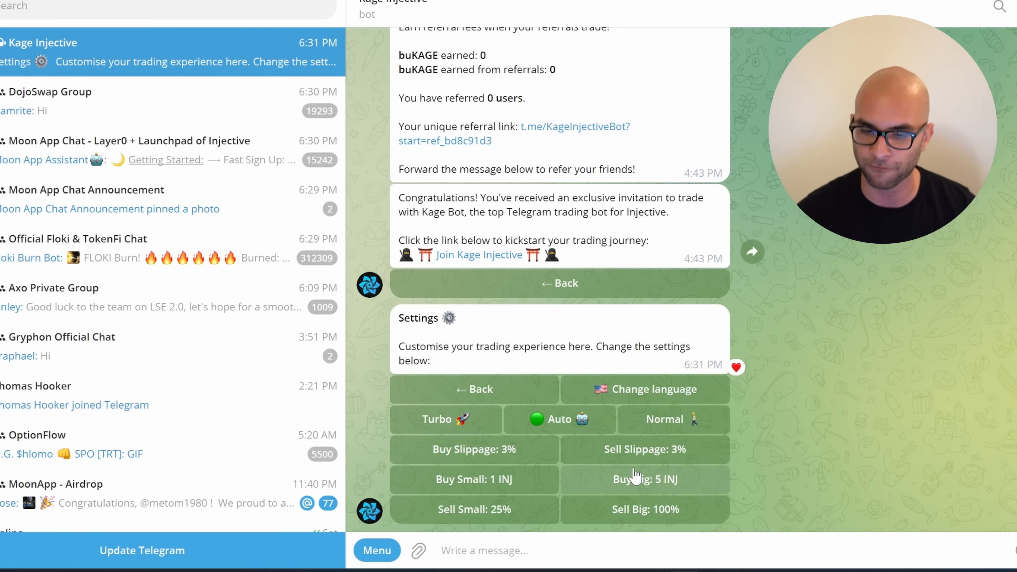
mouse_move(850, 444)
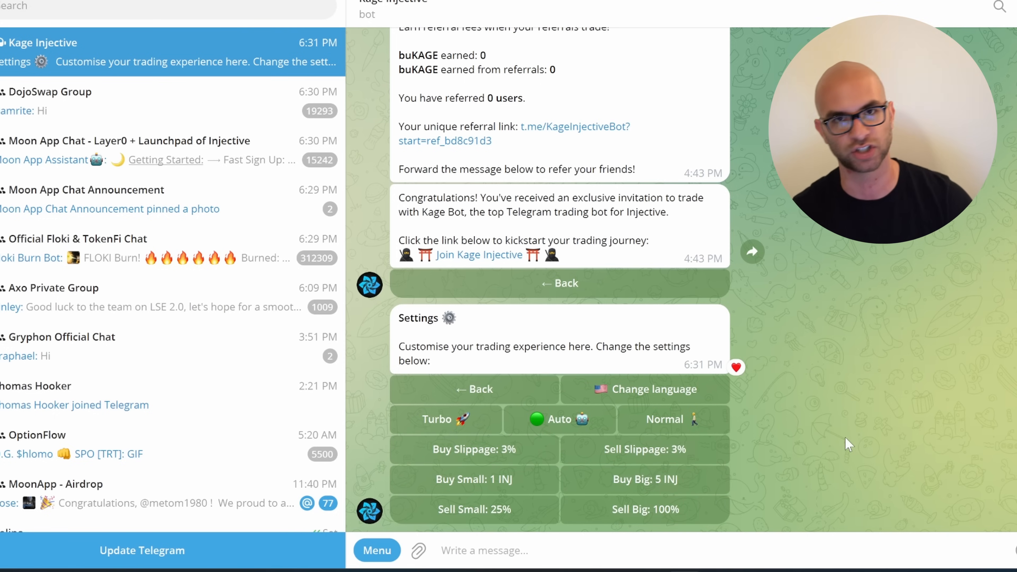
mouse_move(531, 511)
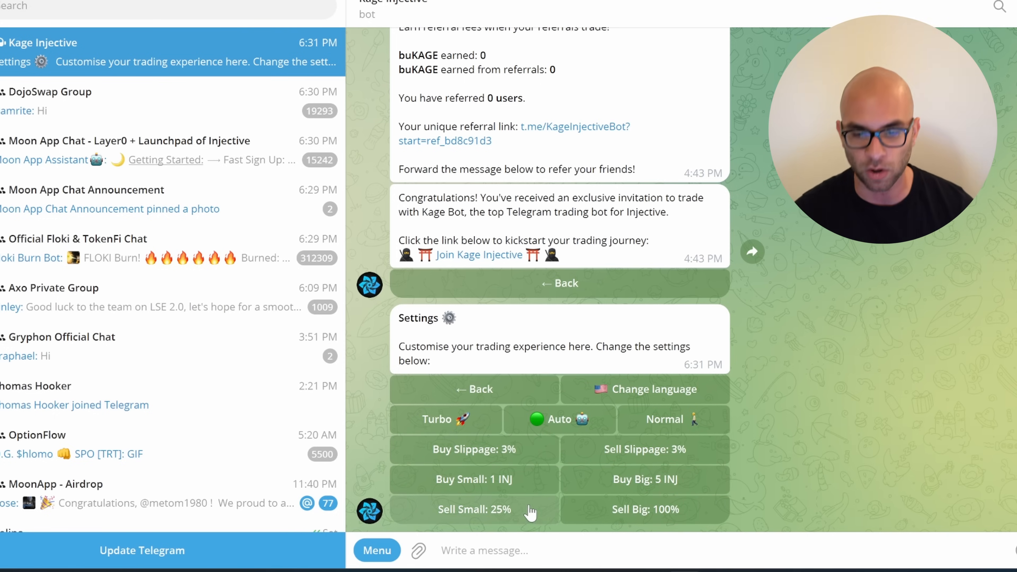
mouse_move(861, 417)
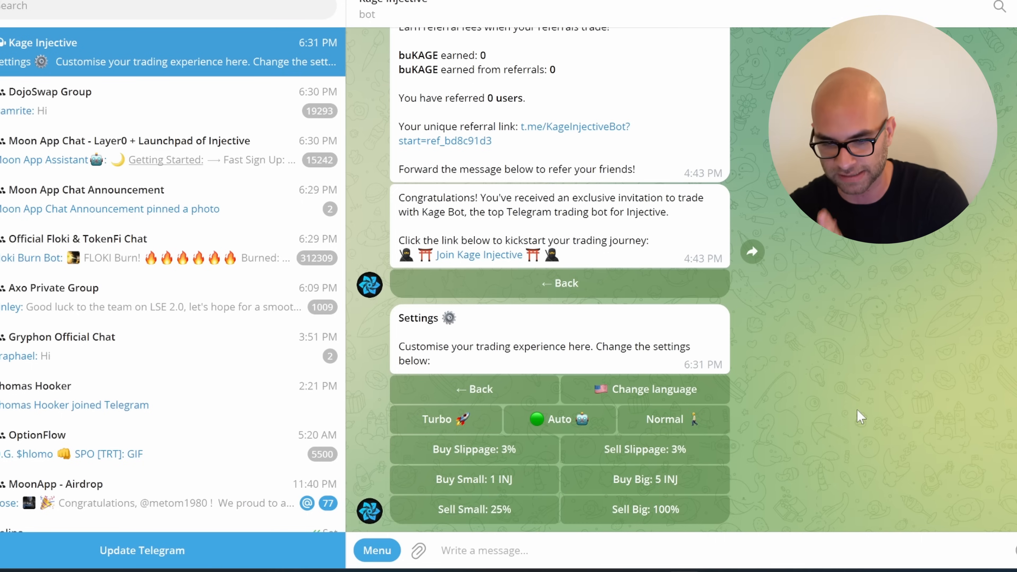
mouse_move(679, 497)
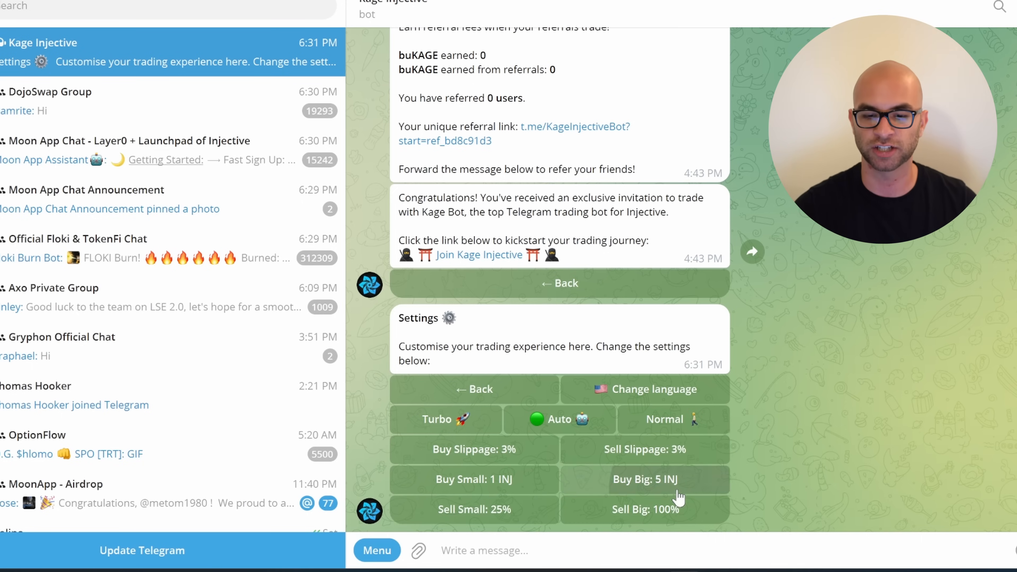
Step: Change the bot's Buy Big amount from 5 INJ to 25 INJ
left_click(644, 479)
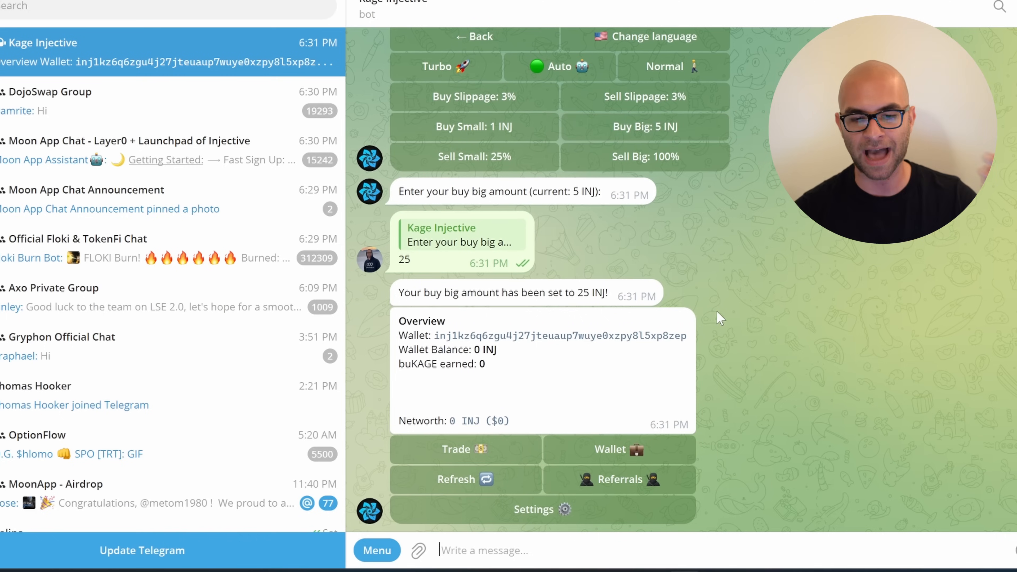
mouse_move(460, 422)
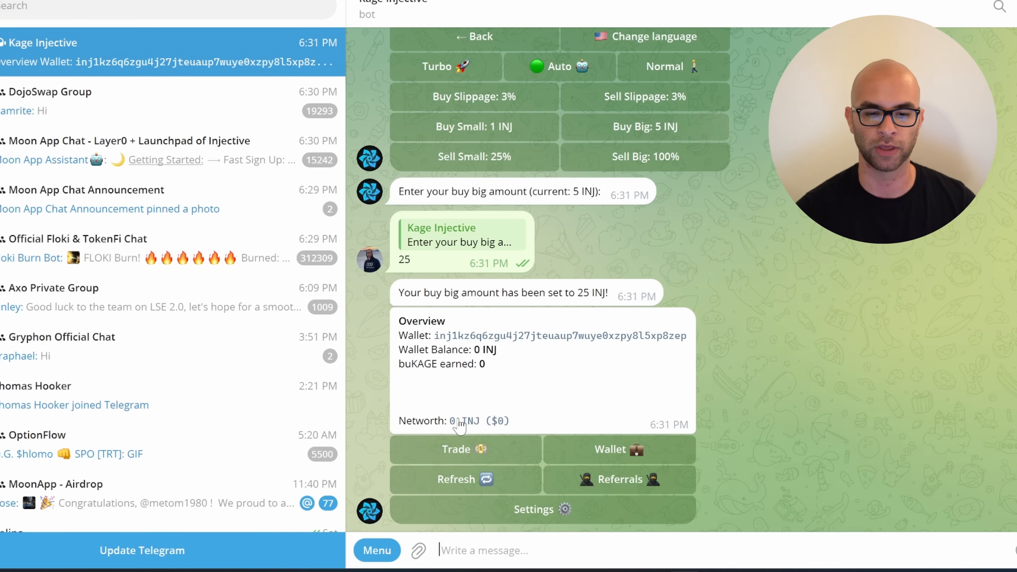
Step: Start a trade for the ROLL token in the bot, then switch to the ROLL chart in Chrome
left_click(465, 449)
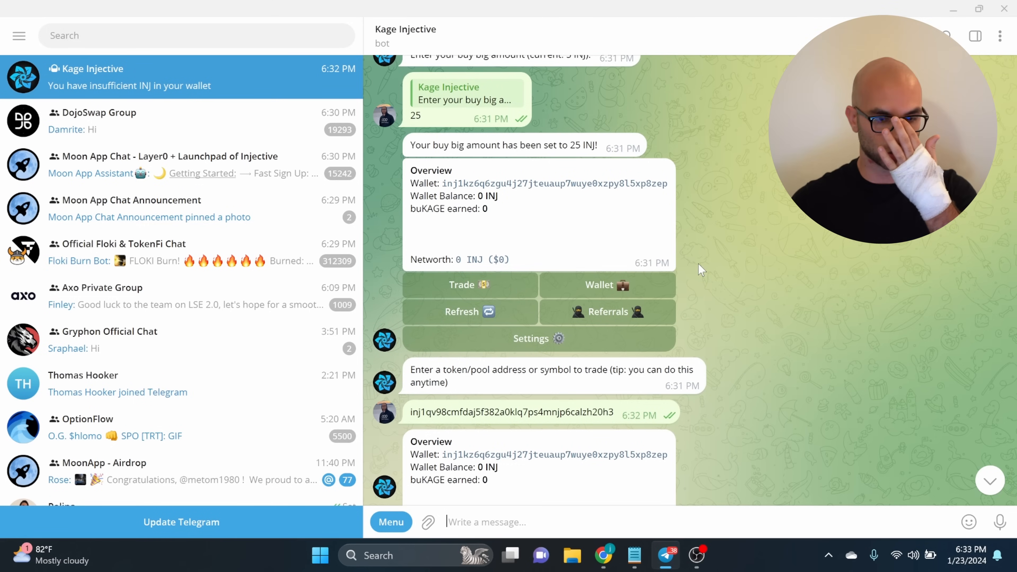
scroll("down", 3)
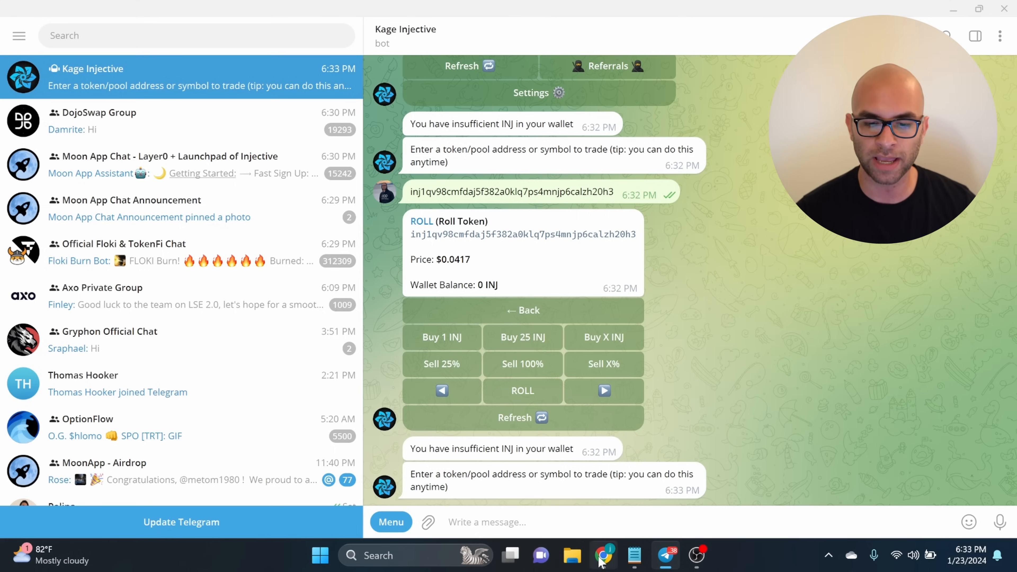
left_click(603, 555)
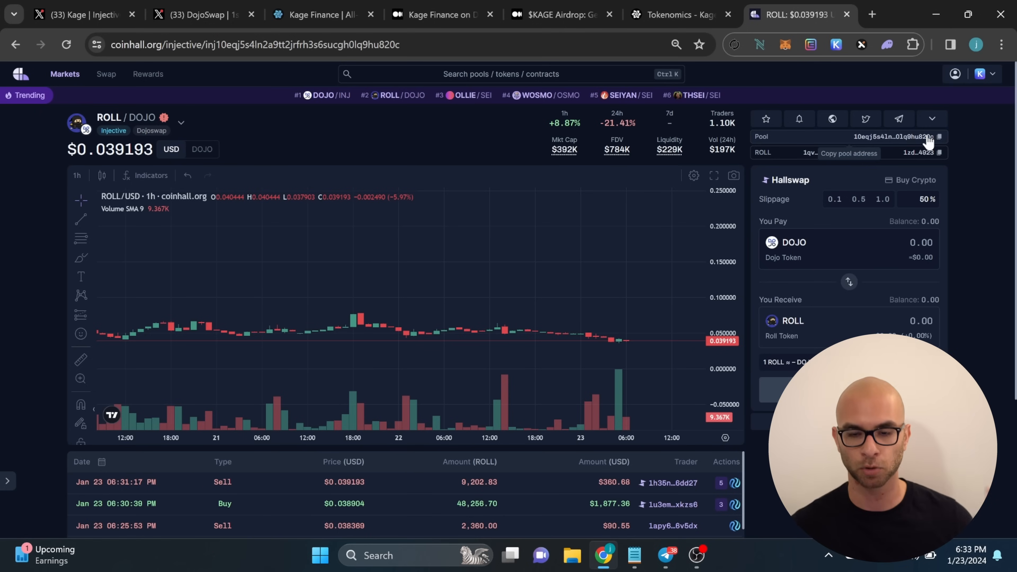
Step: Copy the ROLL/DOJO pool address on Coinhall and return to the Kage bot chat
left_click(938, 136)
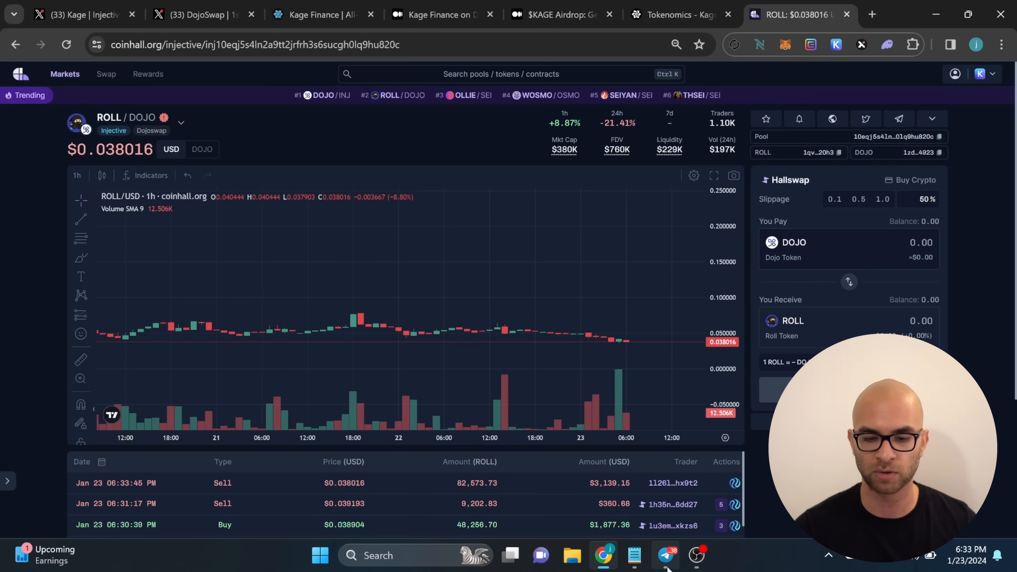
left_click(662, 555)
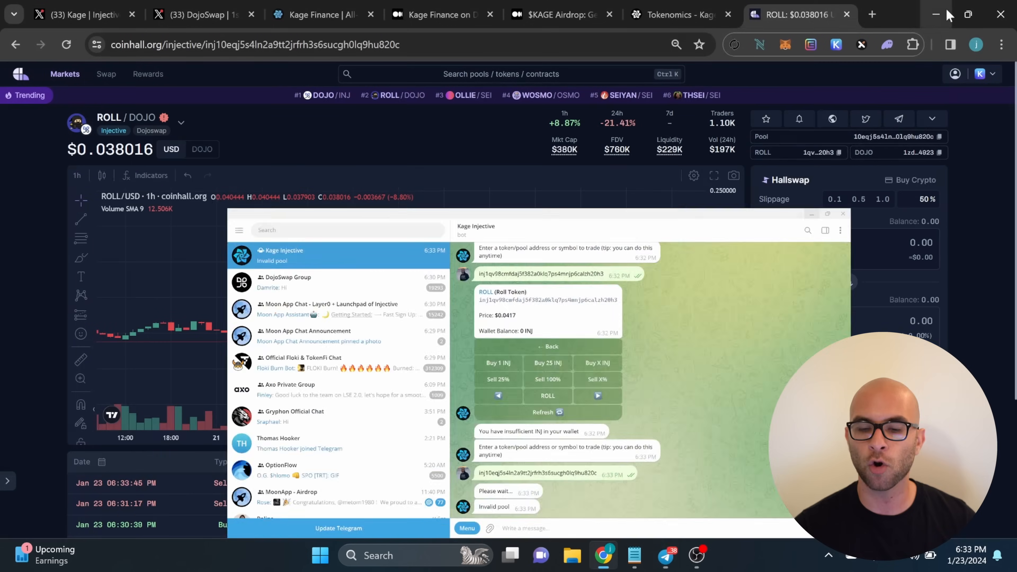
Step: Maximize Telegram and resend the ROLL token address to bring back its trade card
left_click(842, 214)
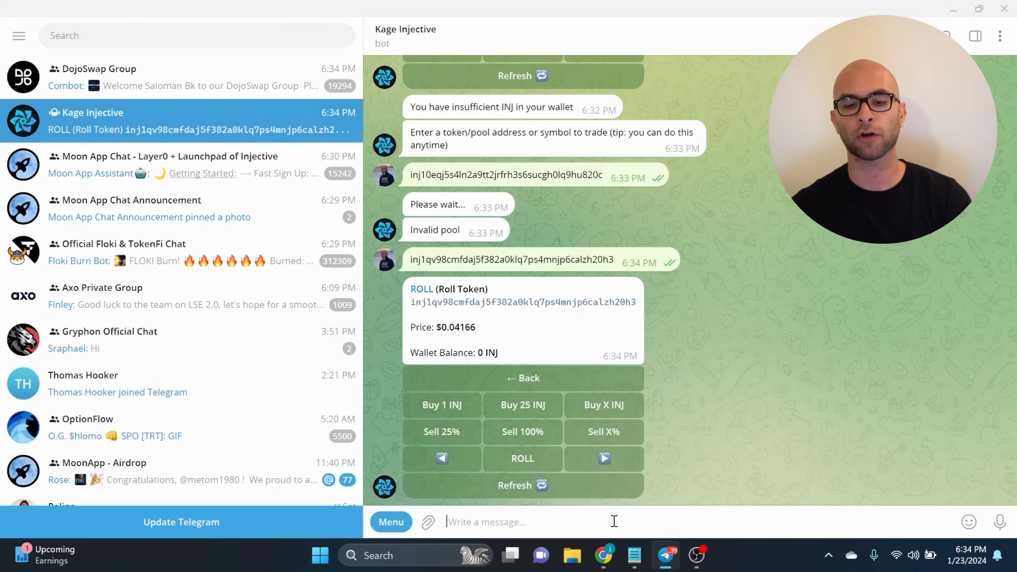
mouse_move(752, 375)
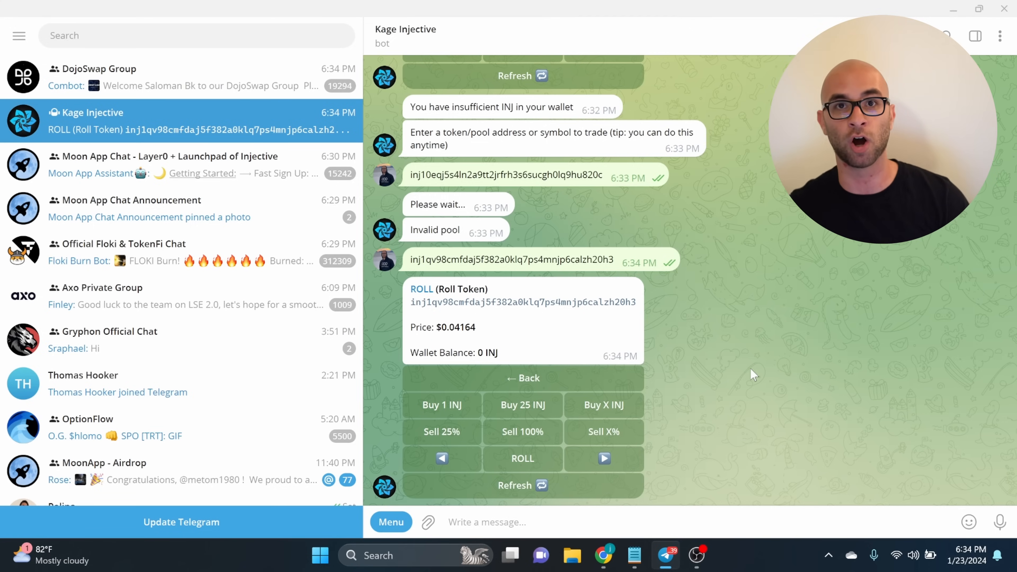
Step: Leave the Telegram bot and bring up two Calculator windows, the first holding 25,000
left_click(521, 377)
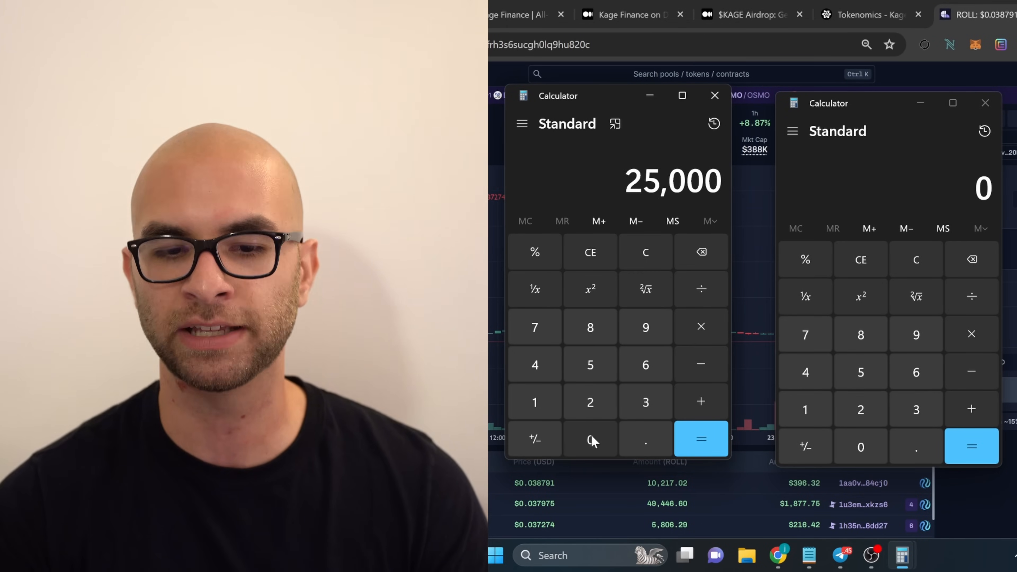
Step: Multiply 2,500,000 by 0.03 in the first Calculator to get the 75,000 airdrop value
left_click(590, 439)
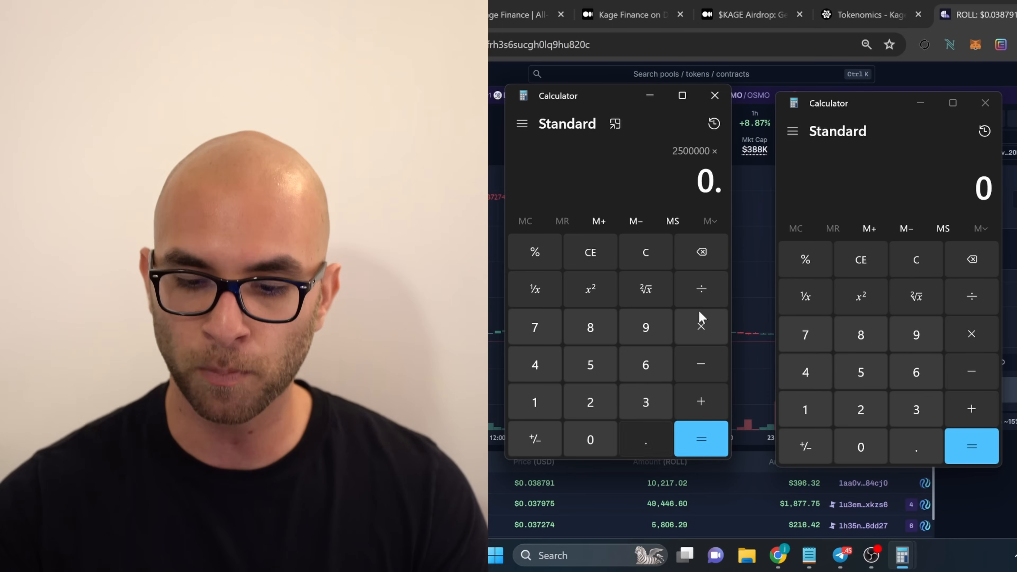
left_click(700, 439)
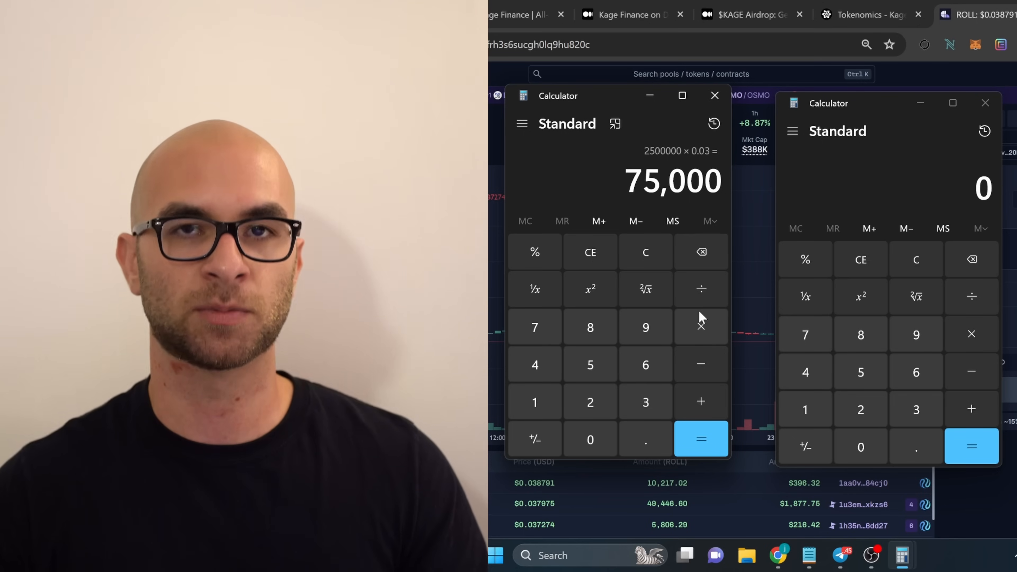
mouse_move(714, 334)
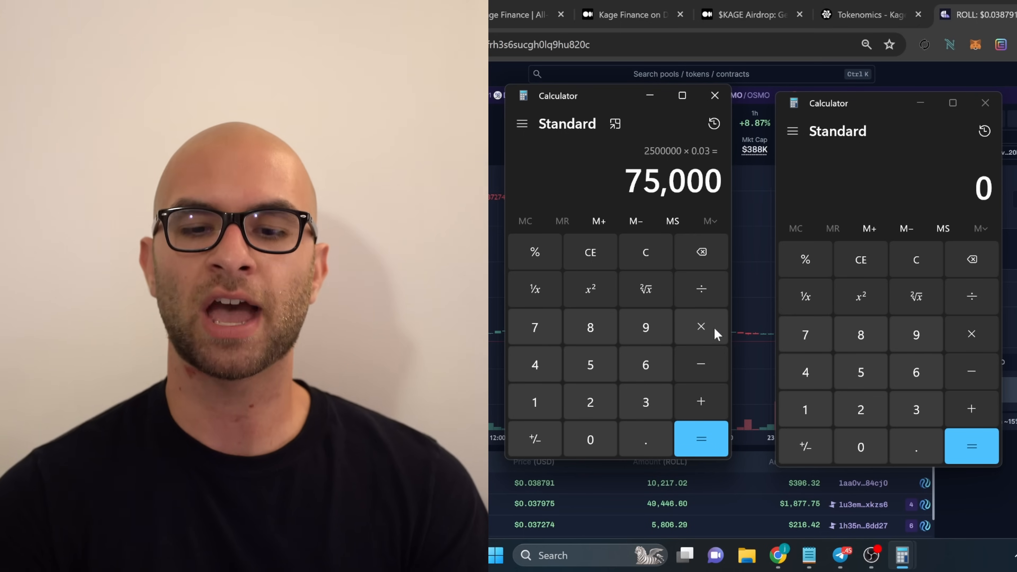
mouse_move(904, 186)
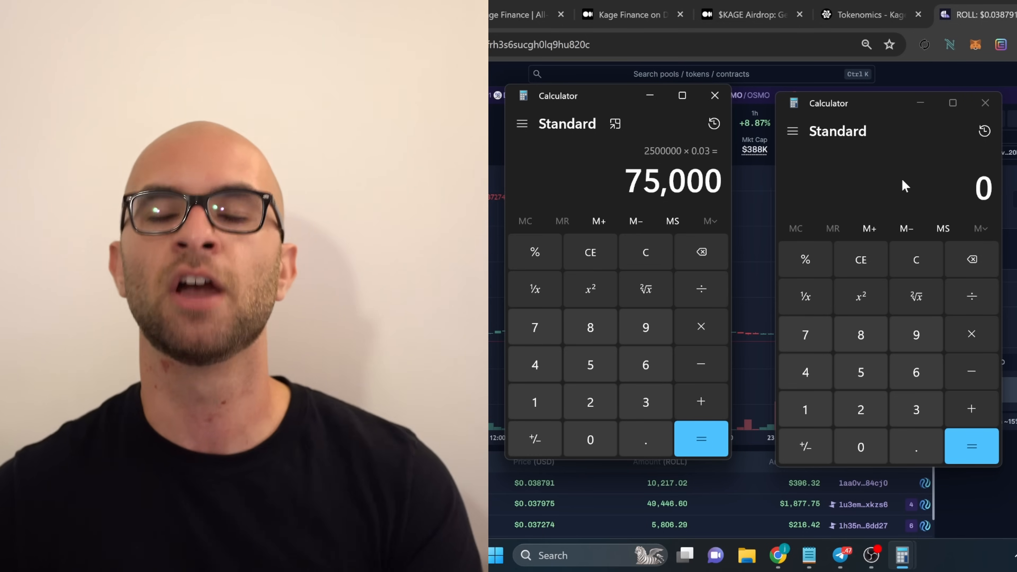
mouse_move(915, 409)
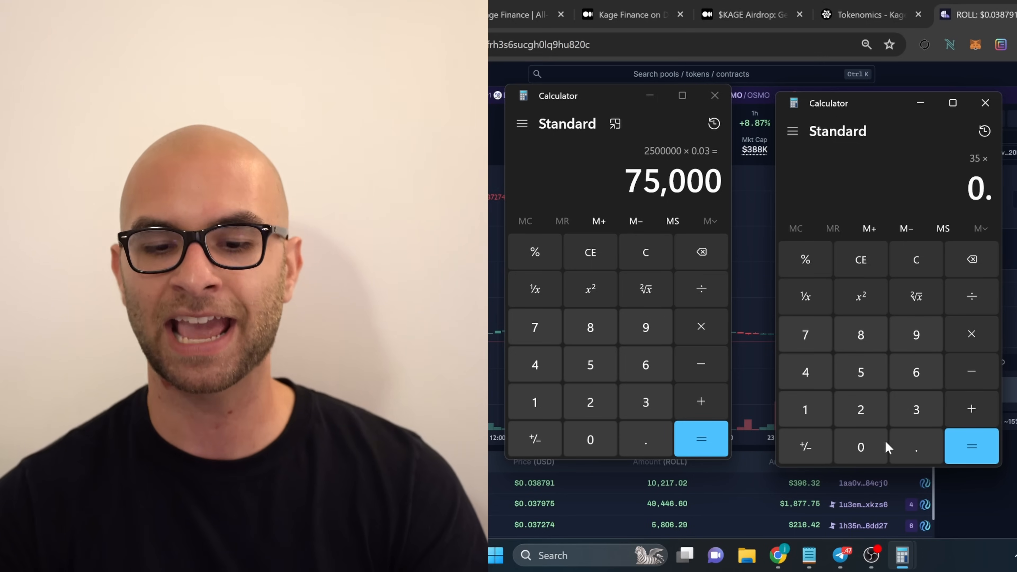
Step: In the second Calculator compute 35 × 0.01 = 0.35, then 10 × 0.03 = 0.3 as fee estimates
left_click(971, 447)
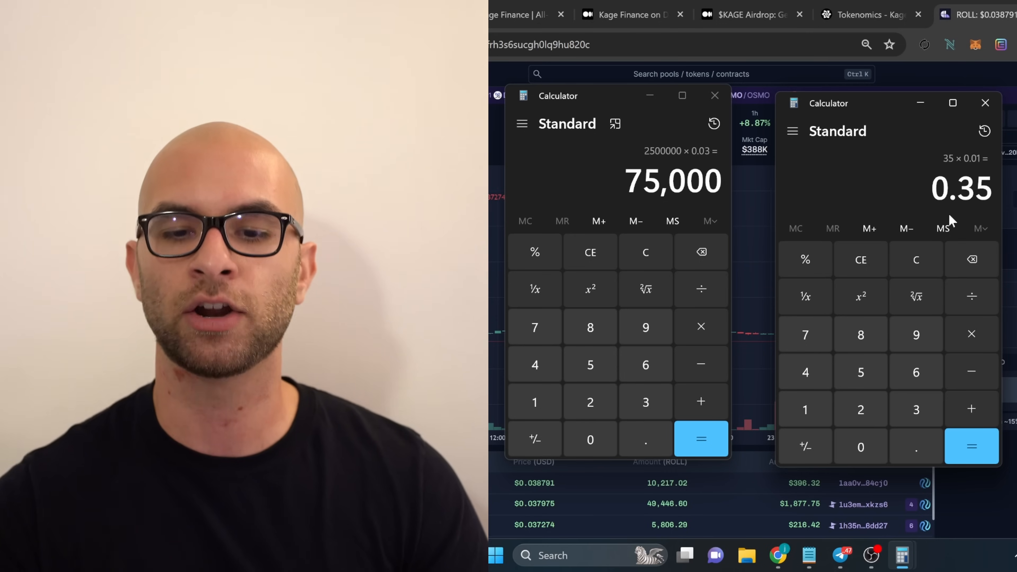
left_click(804, 409)
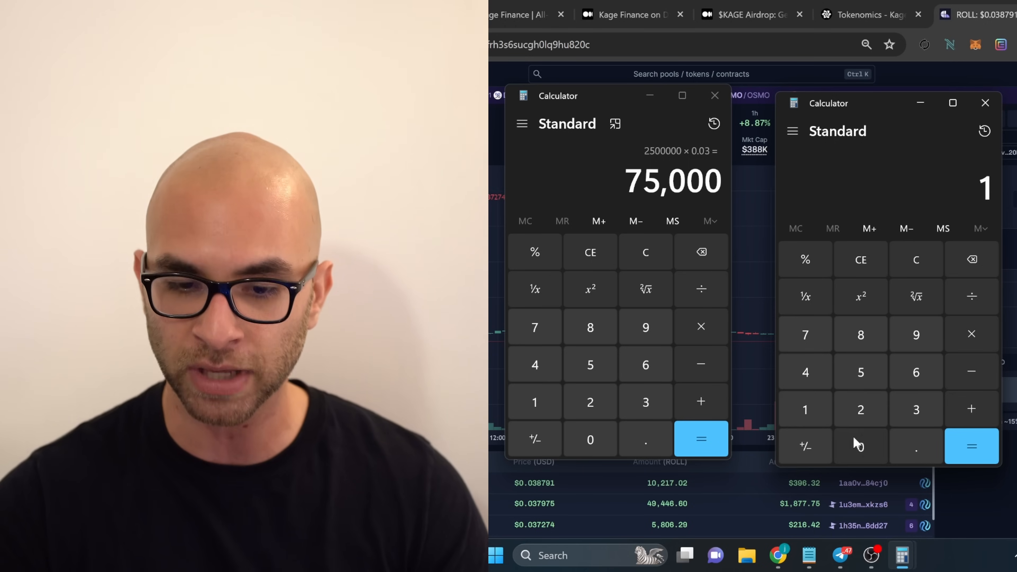
left_click(861, 446)
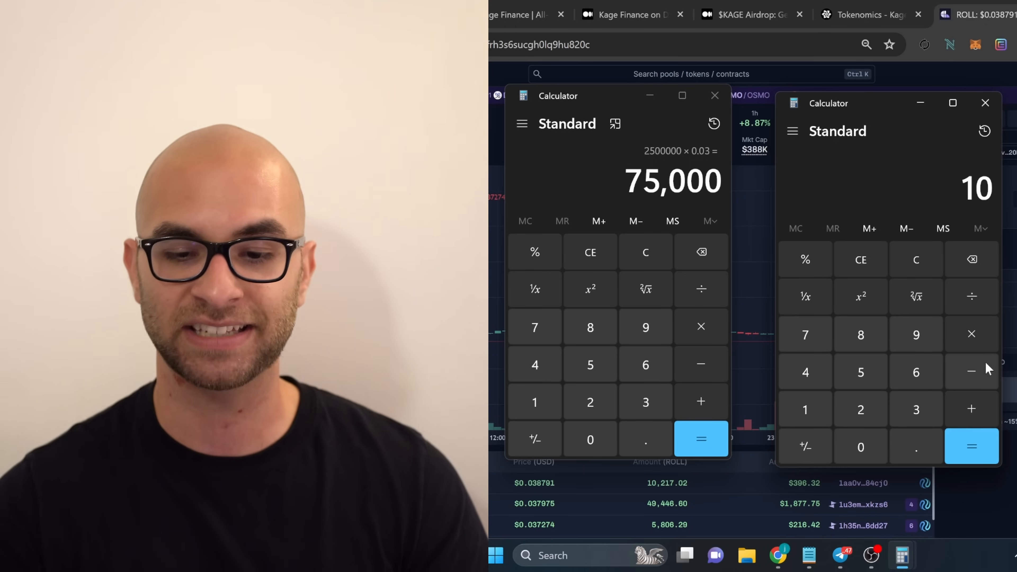
left_click(970, 334)
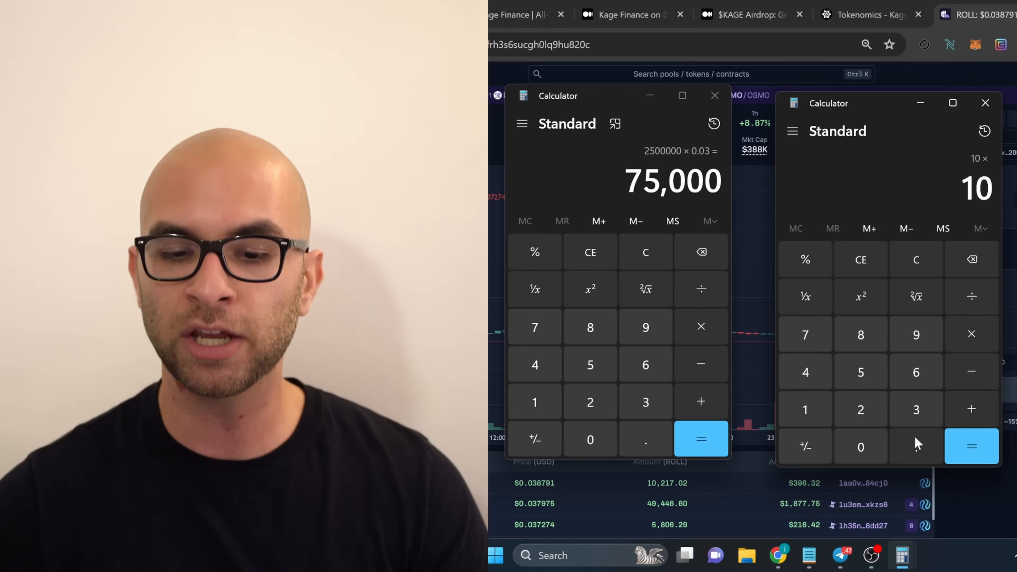
left_click(915, 448)
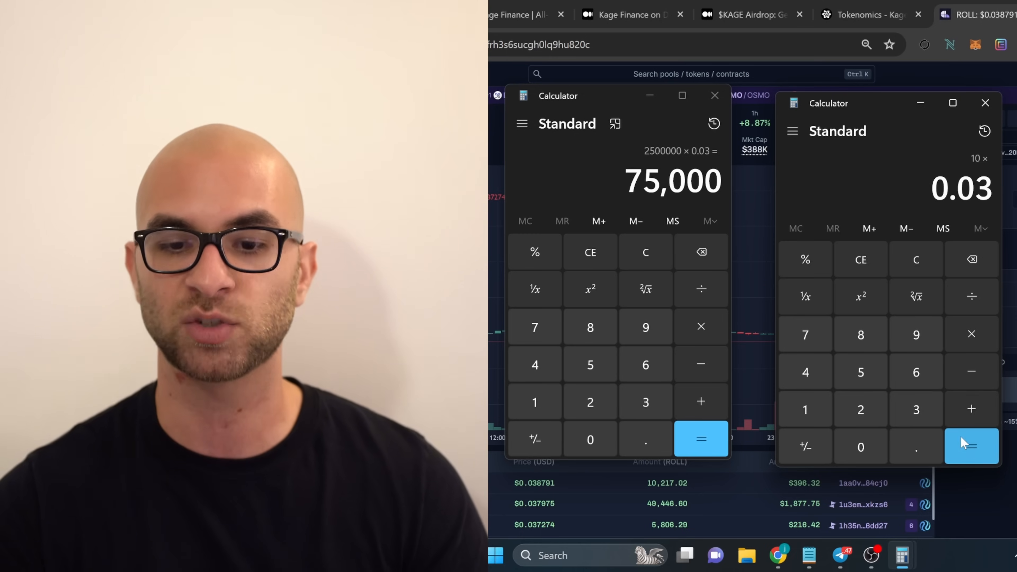
left_click(971, 445)
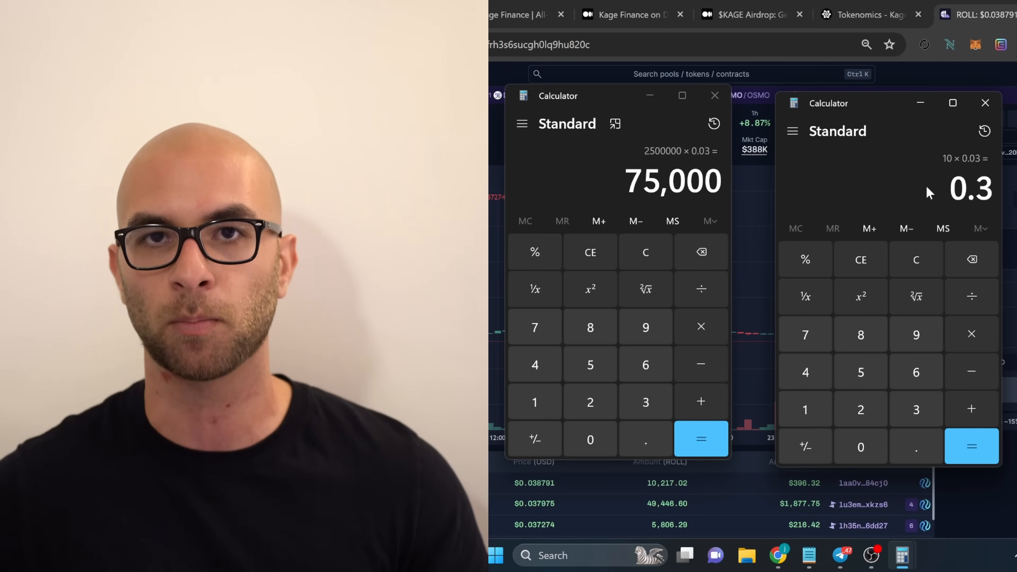